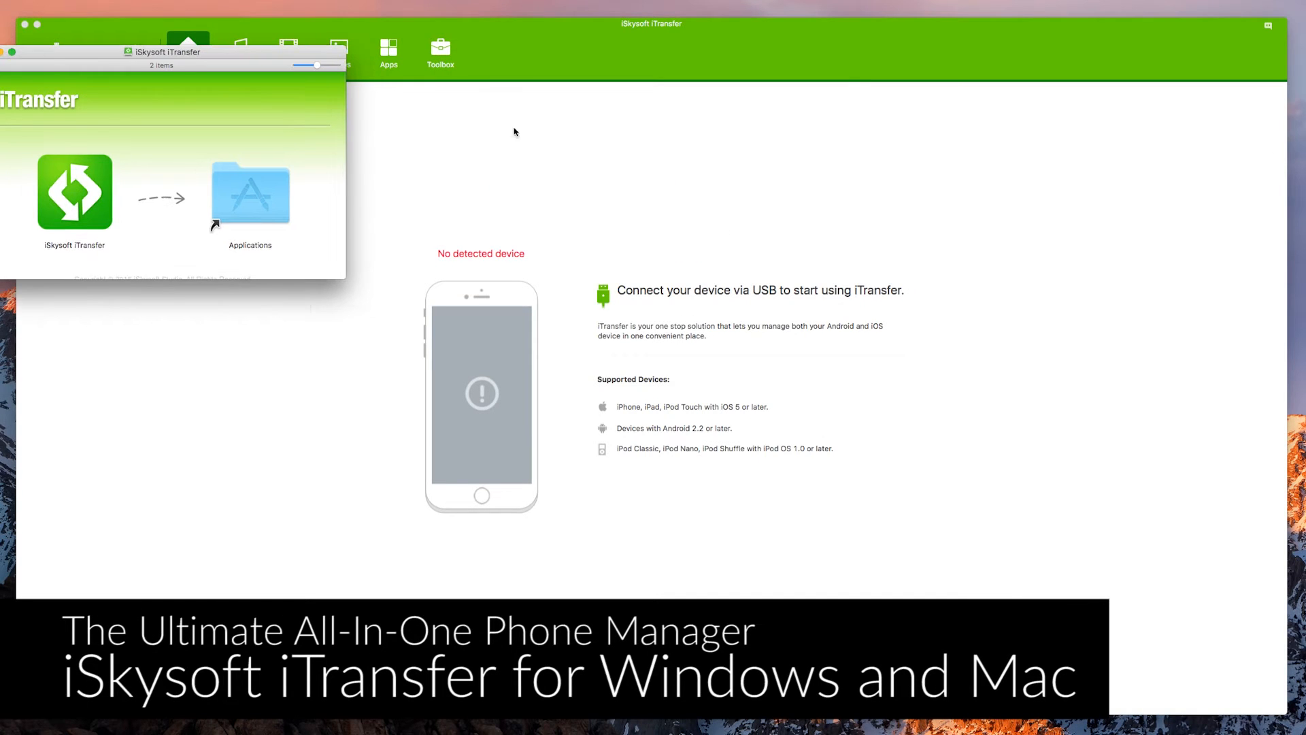
Step: Close the installer disk-image window to reveal the 'No detected device' Home screen
click(75, 188)
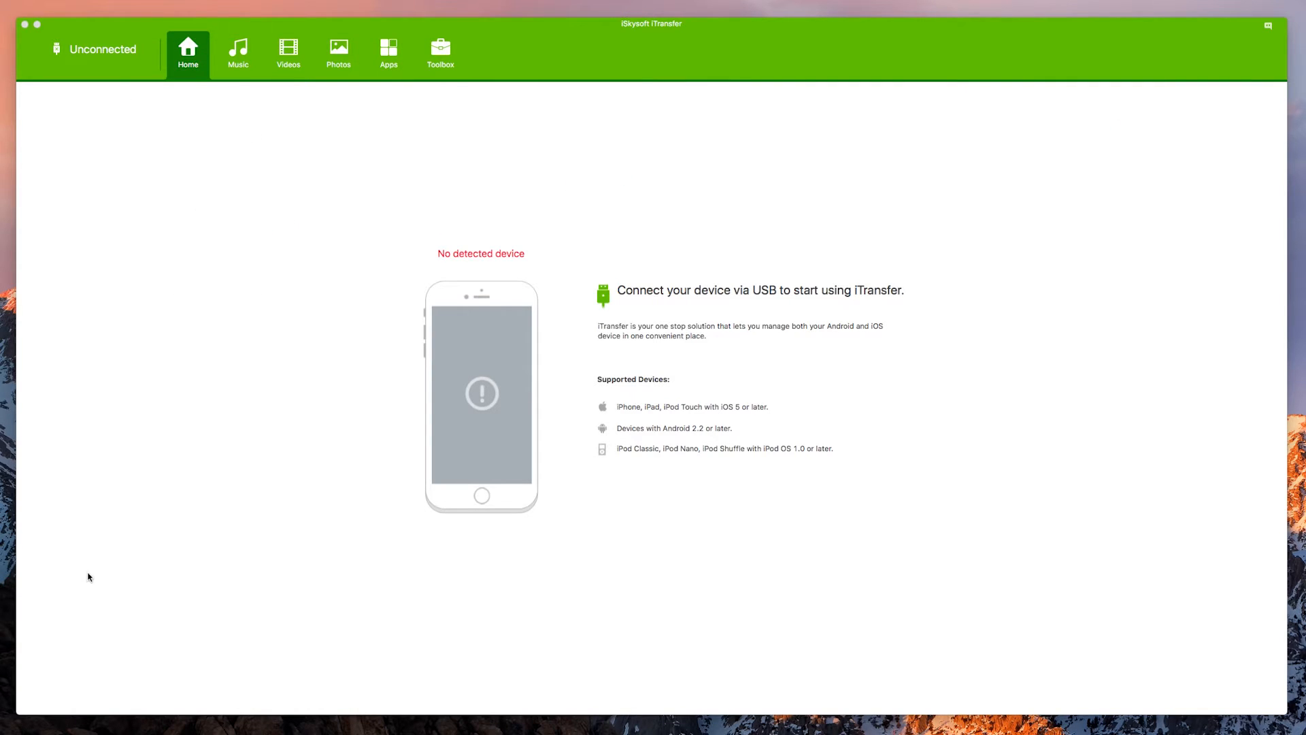
mouse_move(197, 234)
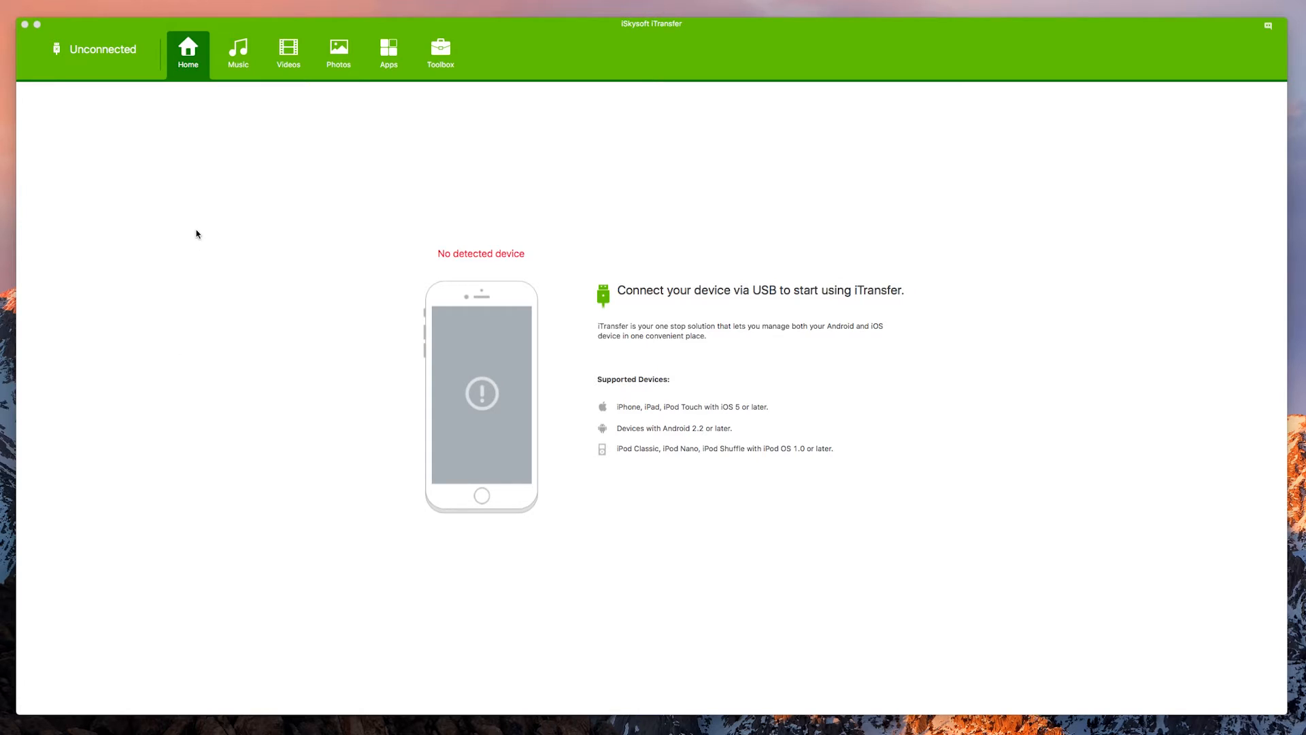
mouse_move(540, 26)
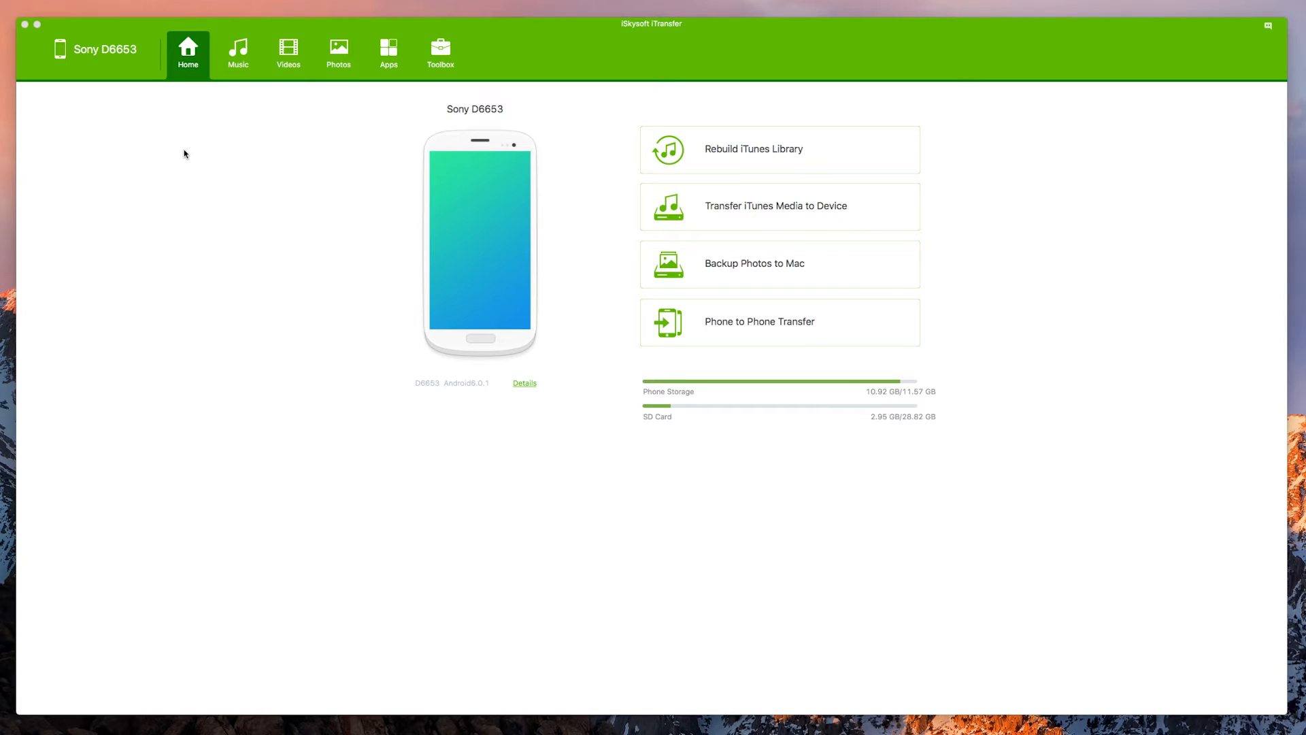
mouse_move(275, 219)
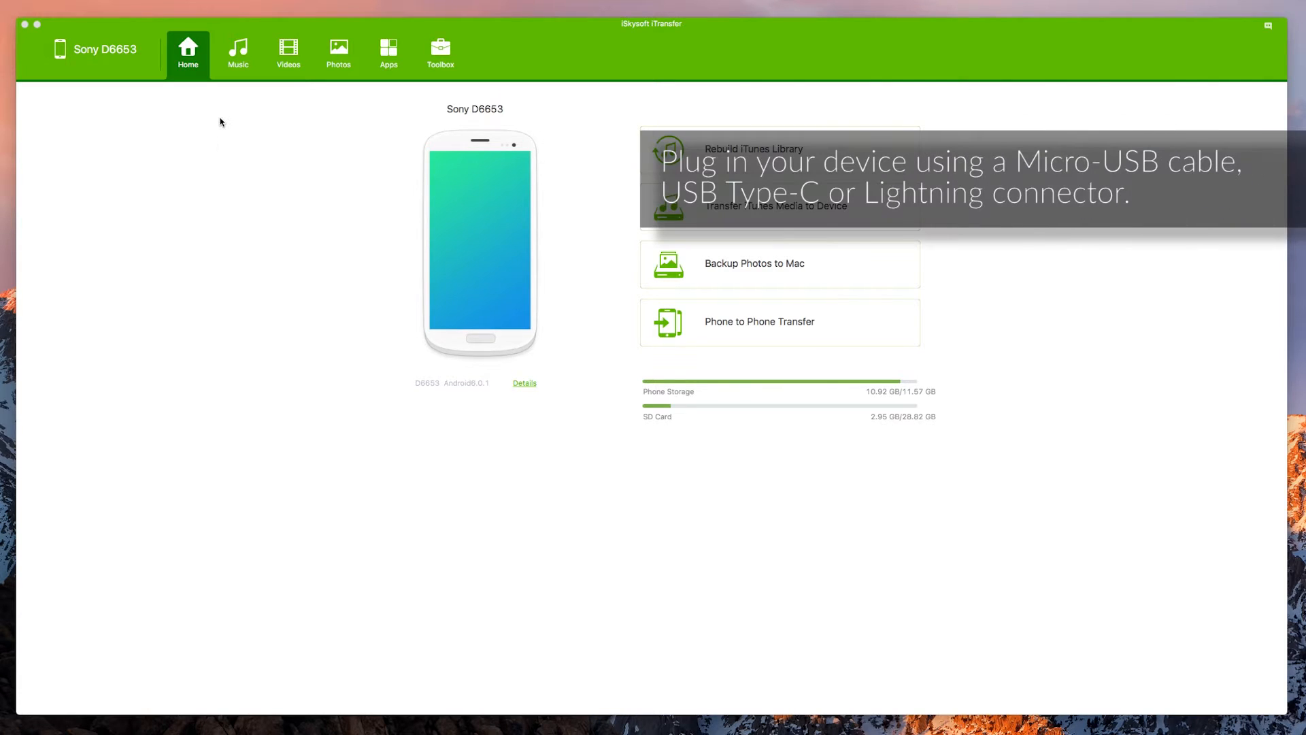
mouse_move(209, 148)
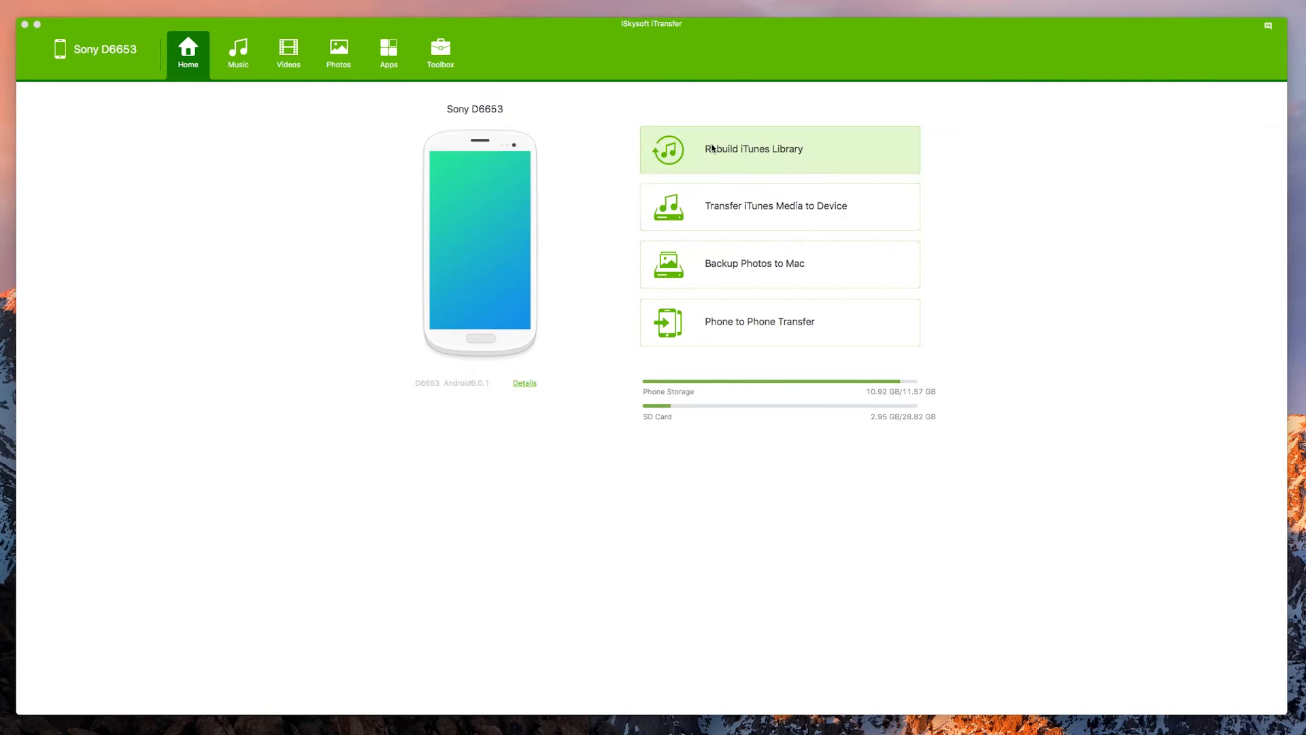
mouse_move(690, 157)
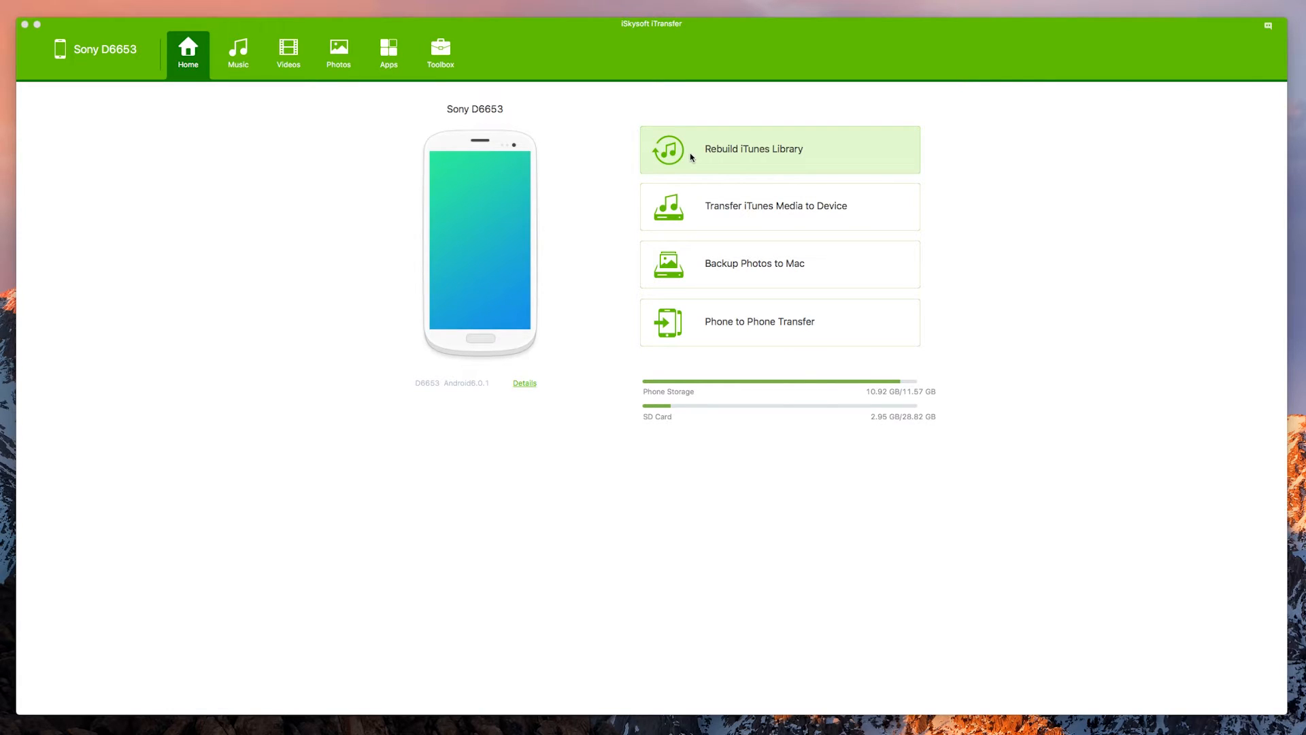
mouse_move(754, 264)
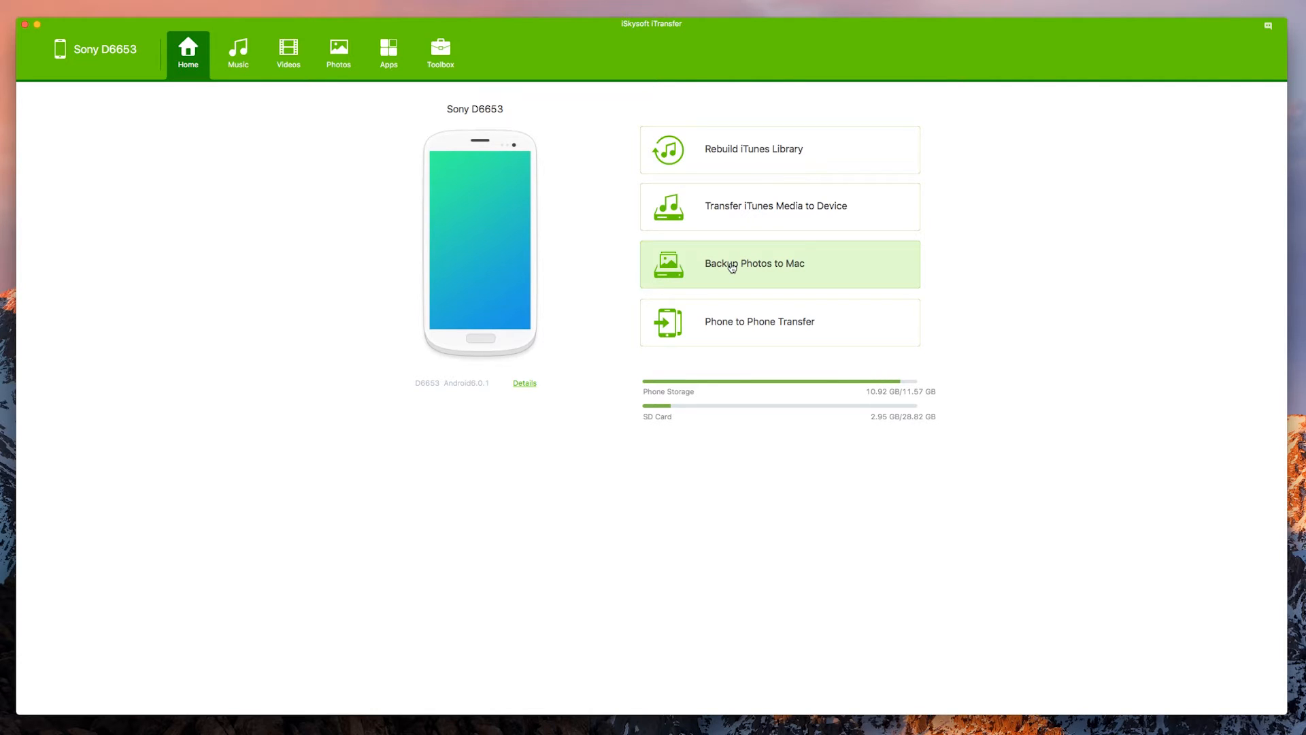
mouse_move(717, 337)
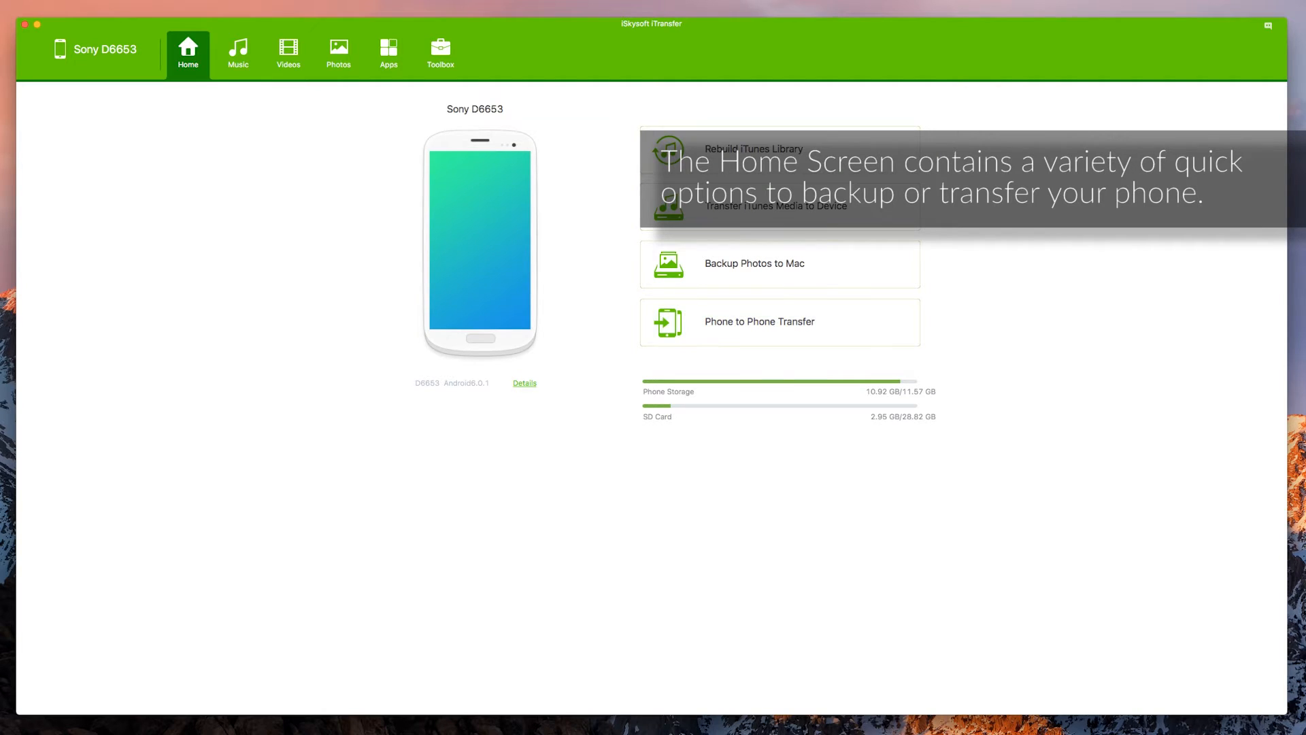
mouse_move(106, 135)
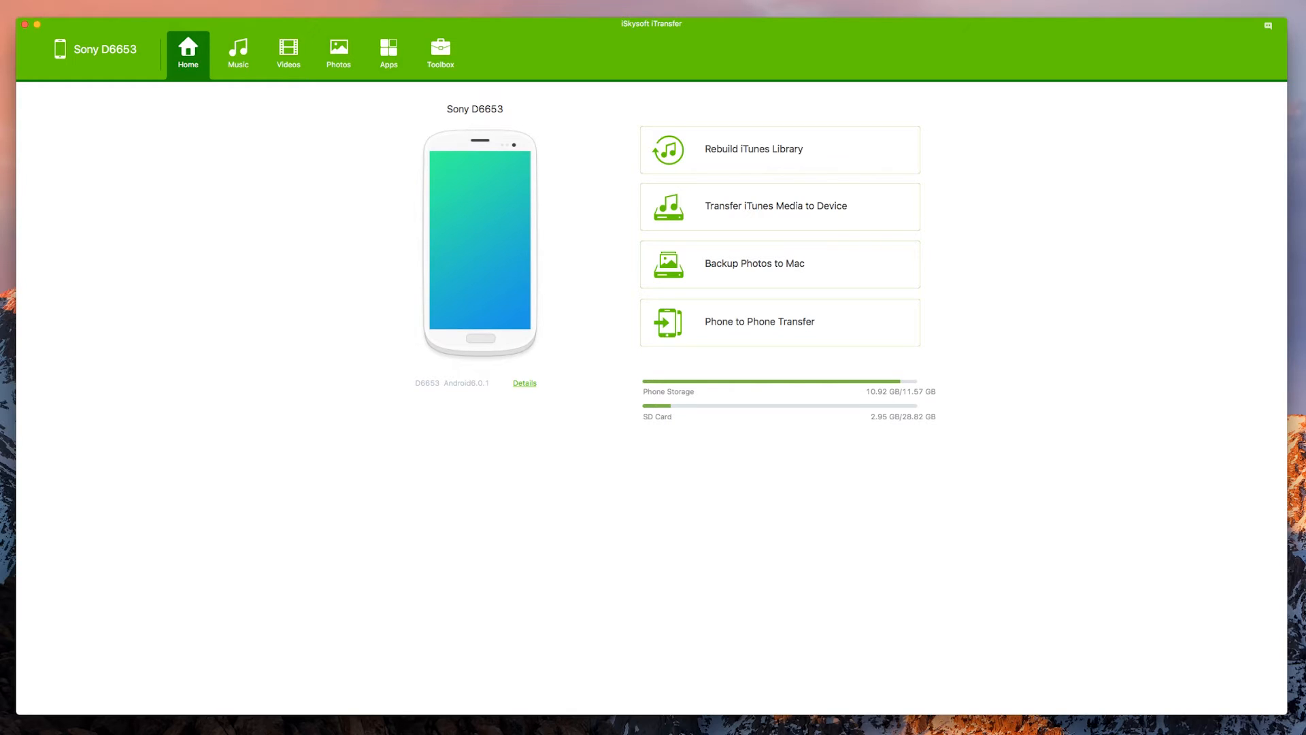
mouse_move(305, 234)
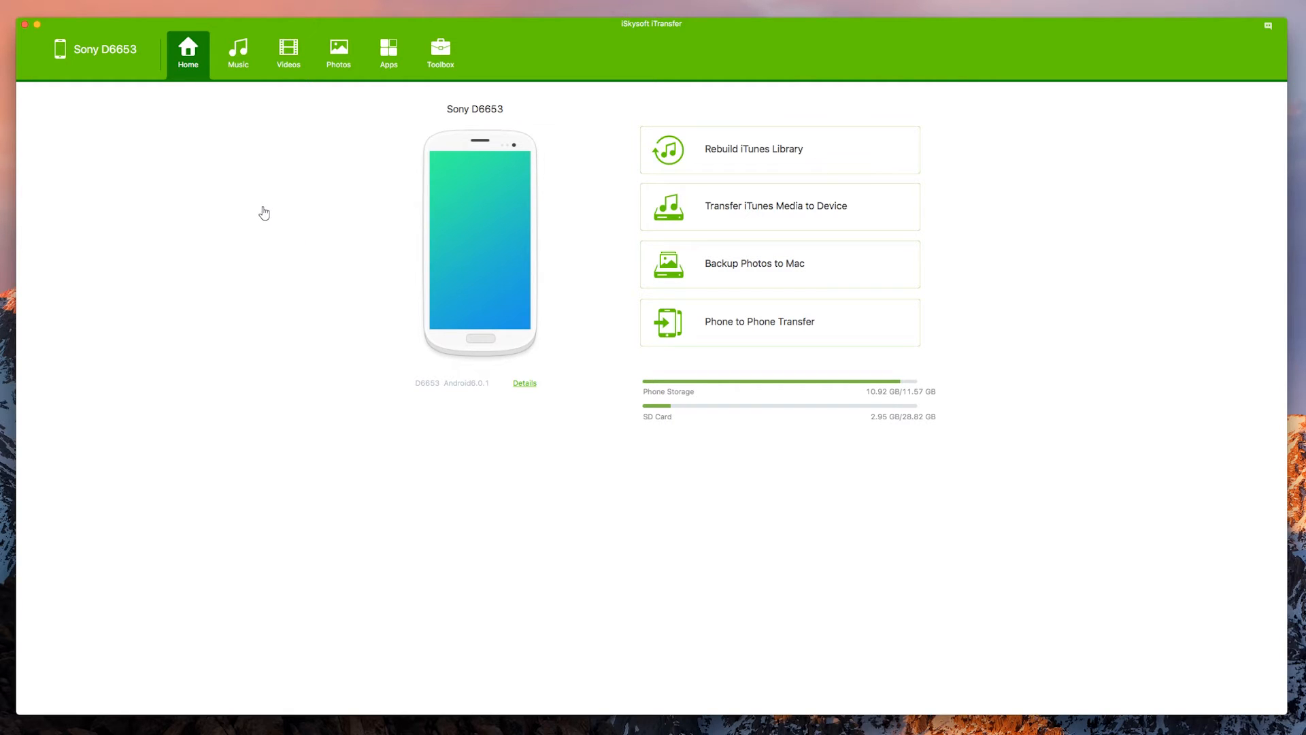
mouse_move(239, 52)
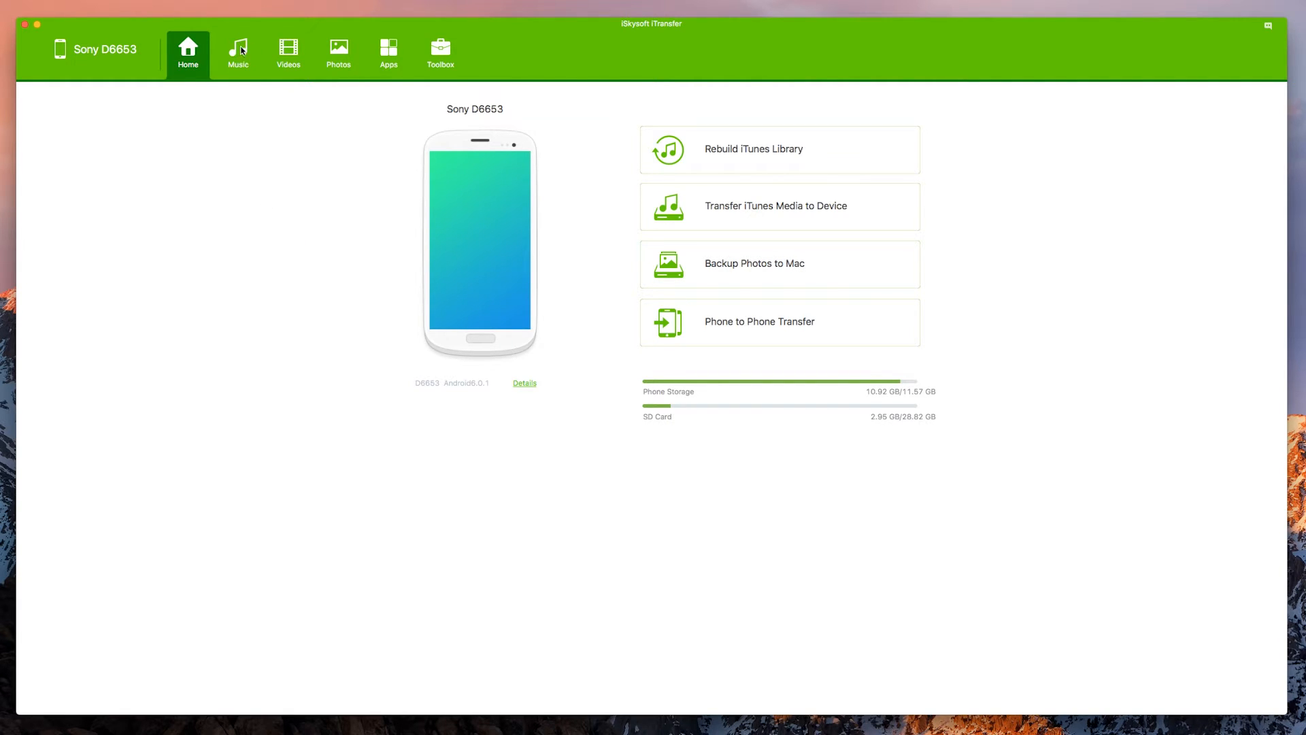
Step: Open the empty Music library and cancel the Add songs file picker
click(237, 52)
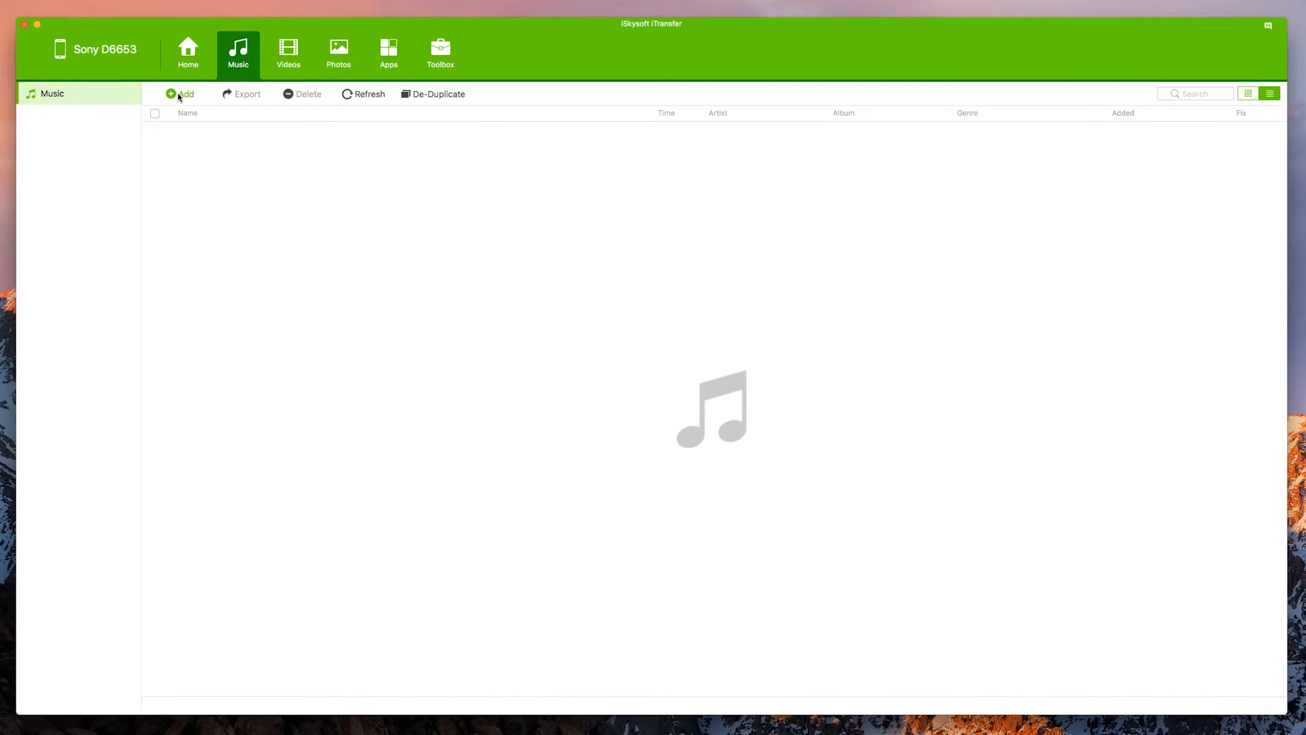
click(180, 94)
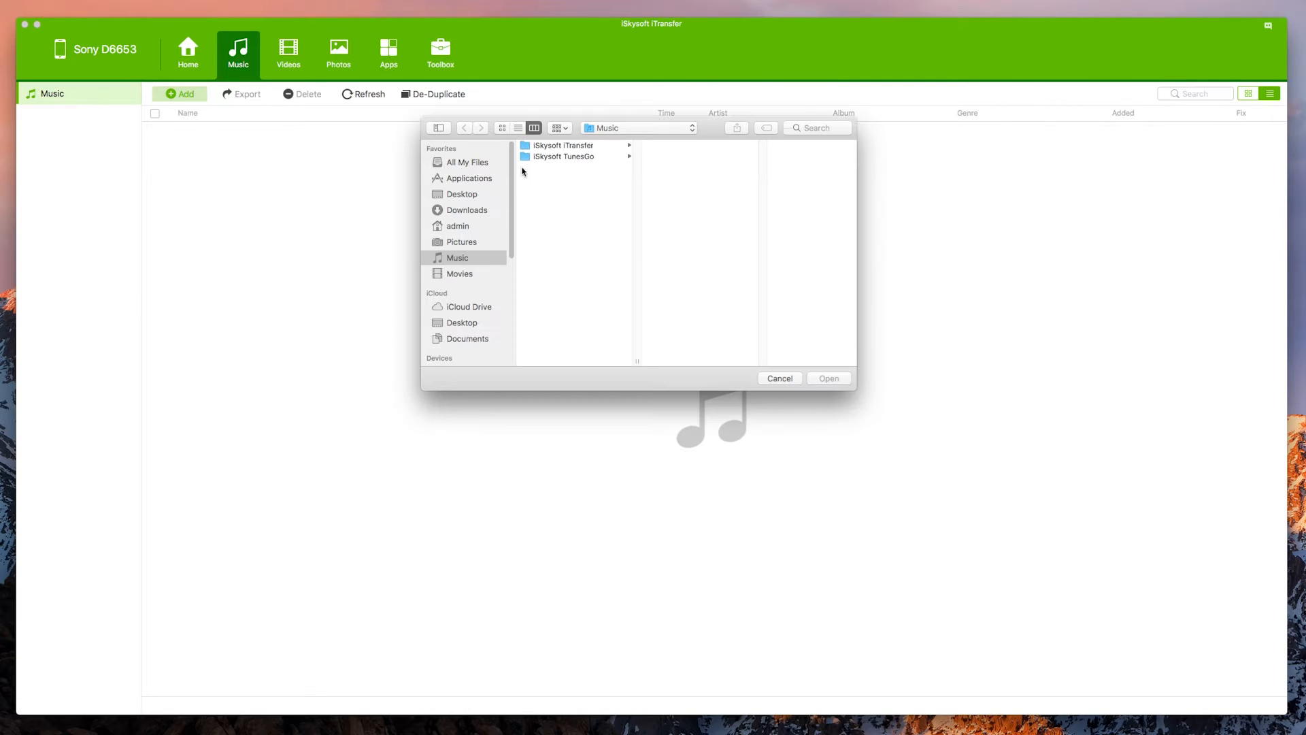
click(779, 378)
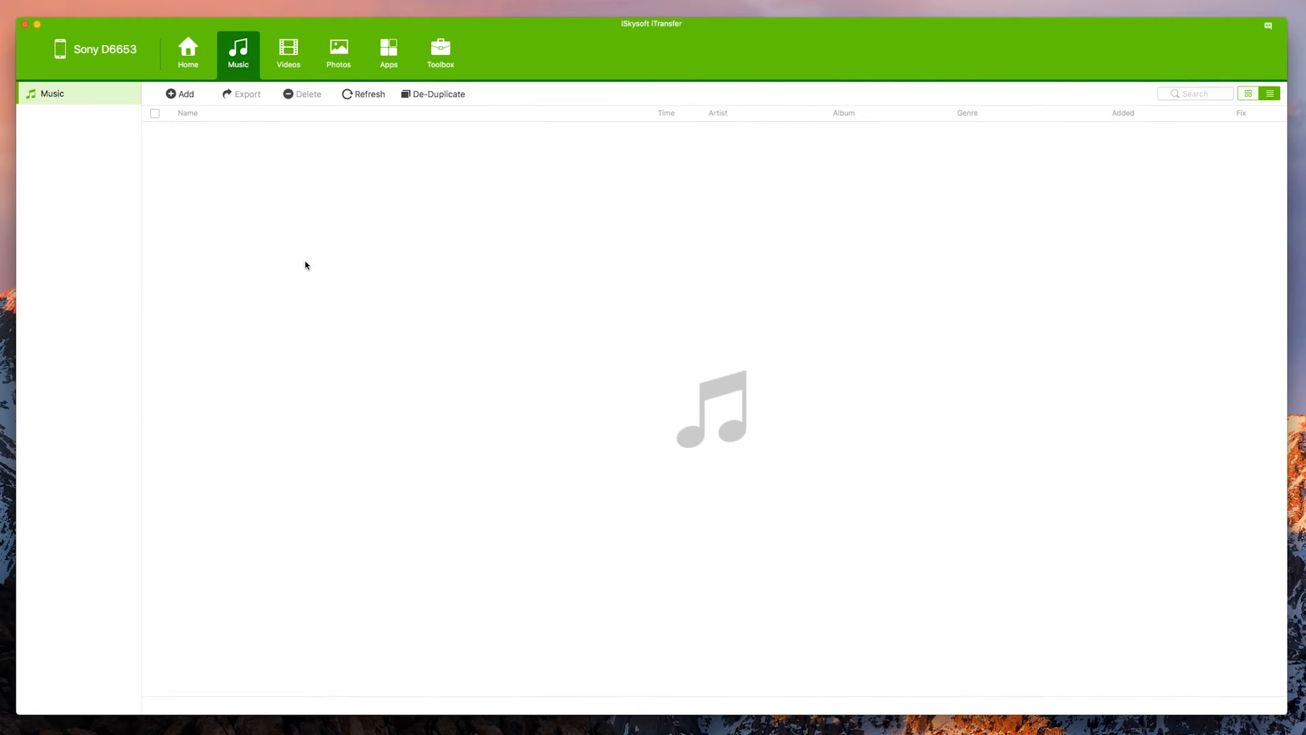
mouse_move(233, 158)
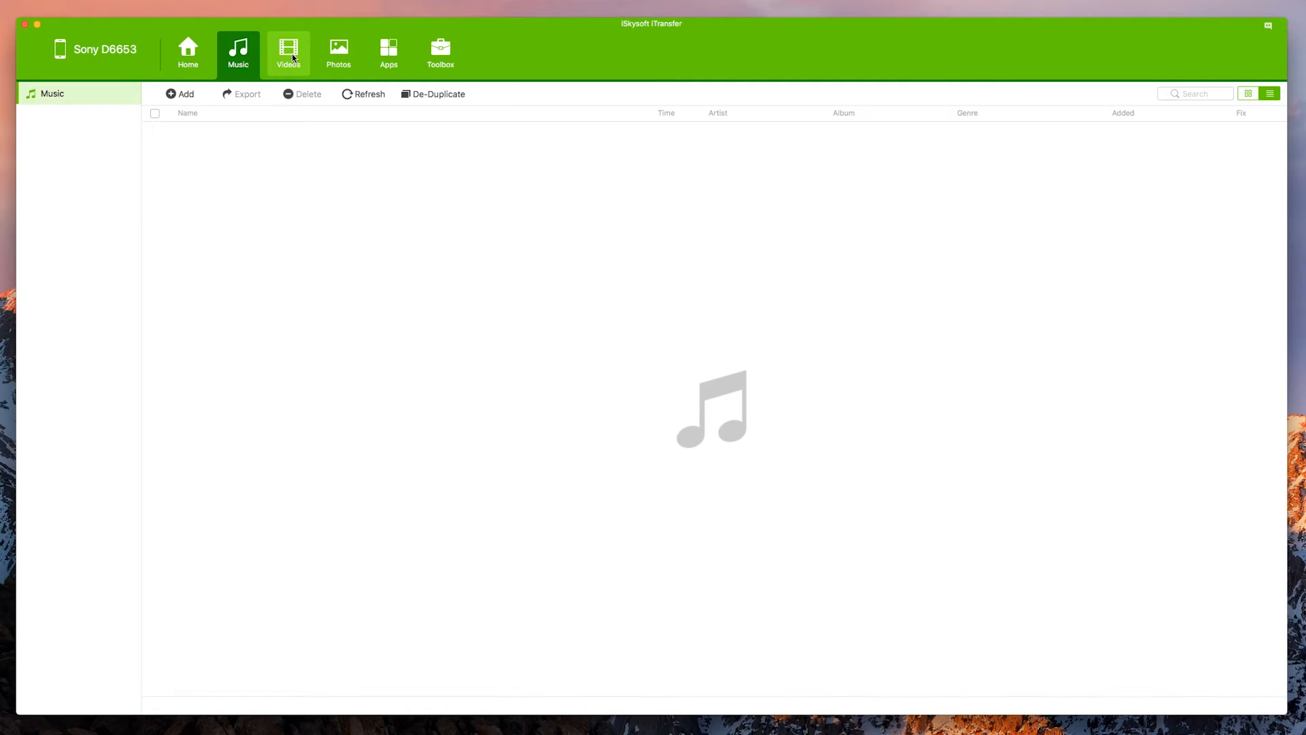
Step: Export a QuickCam video to the iSkysoft iTransfer Videos folder, then check Camera Videos and Movies
click(287, 53)
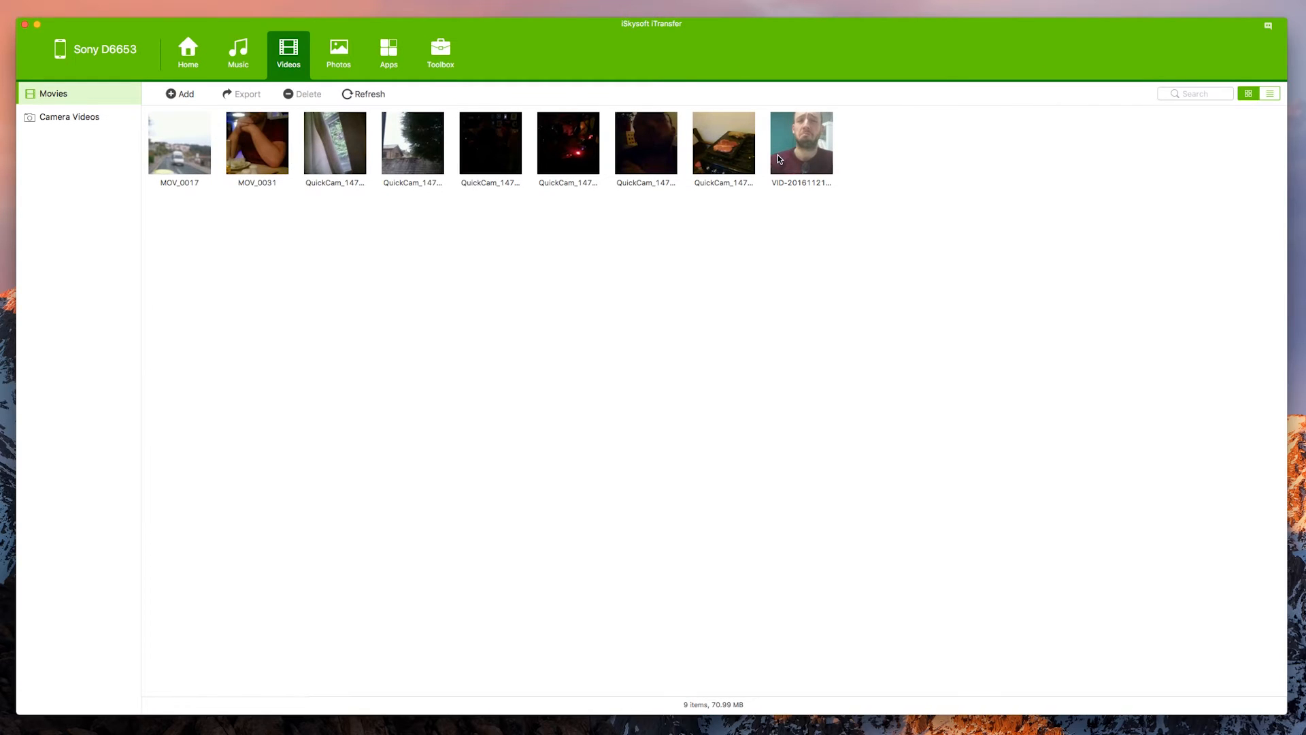
right_click(490, 142)
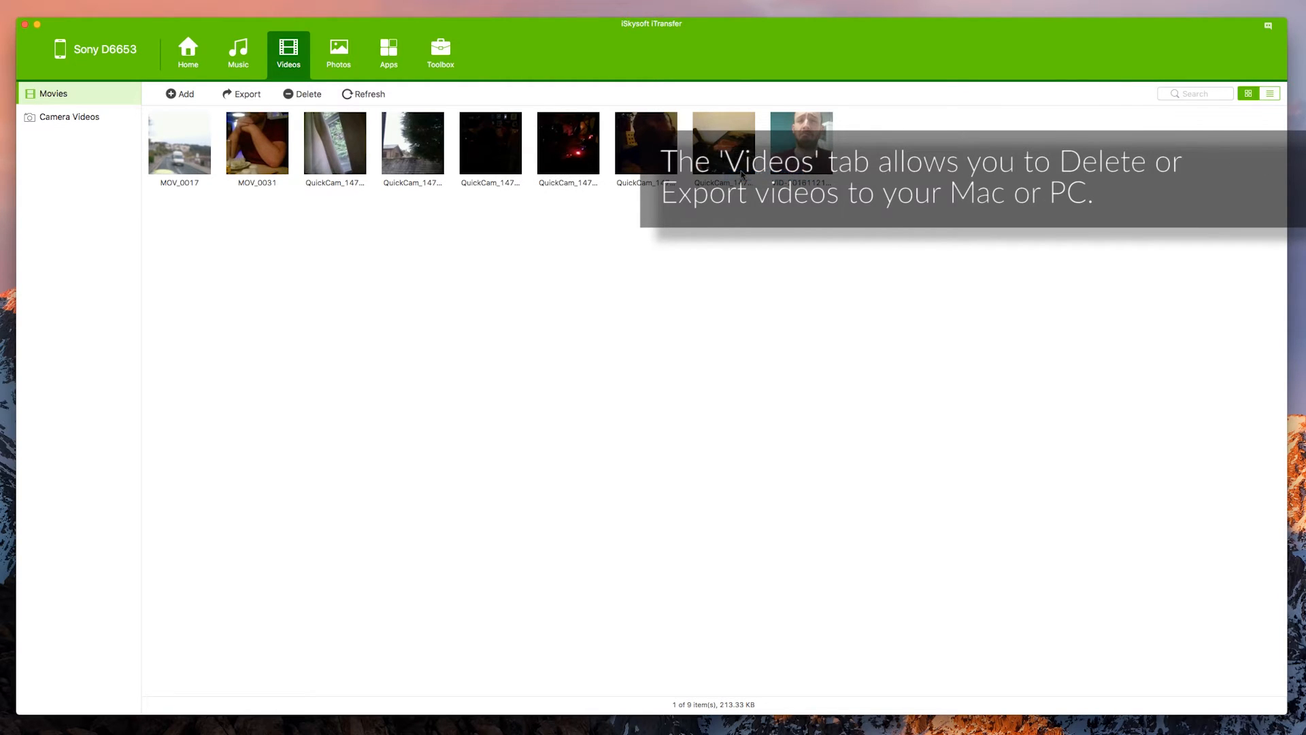
click(246, 93)
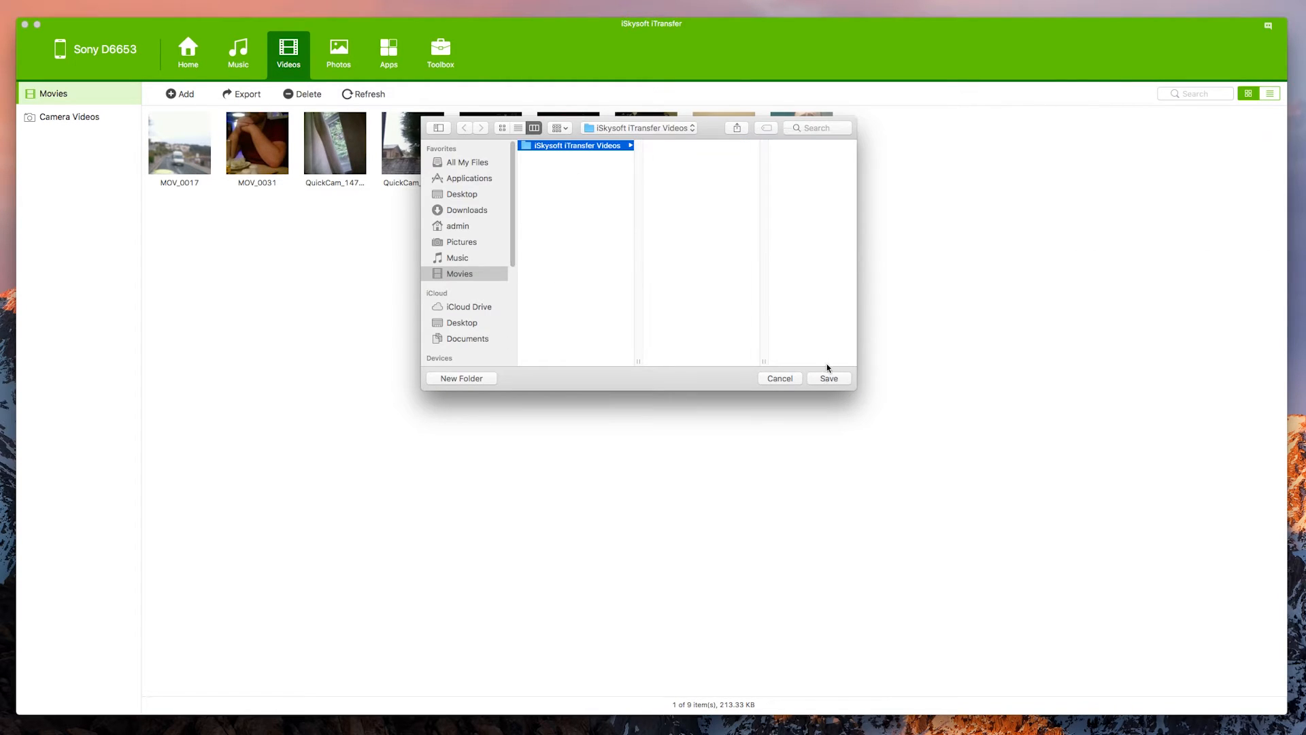
click(828, 379)
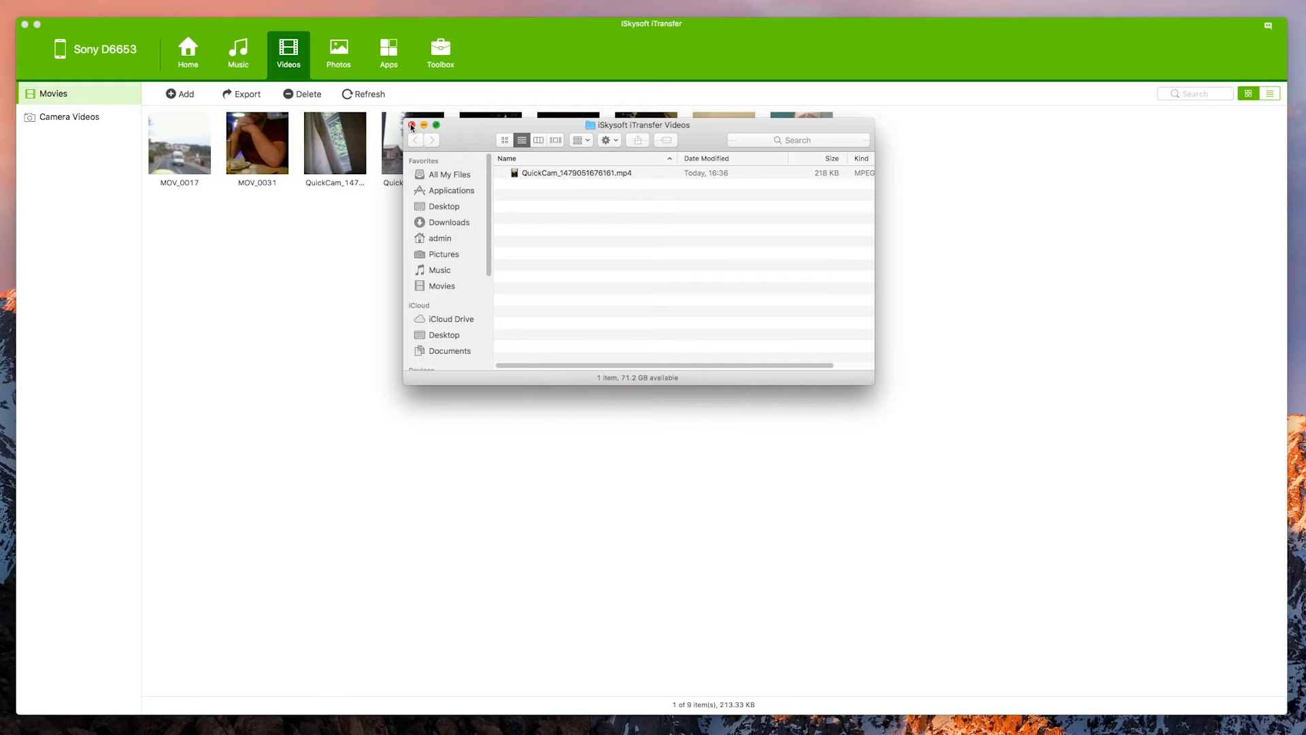
click(411, 125)
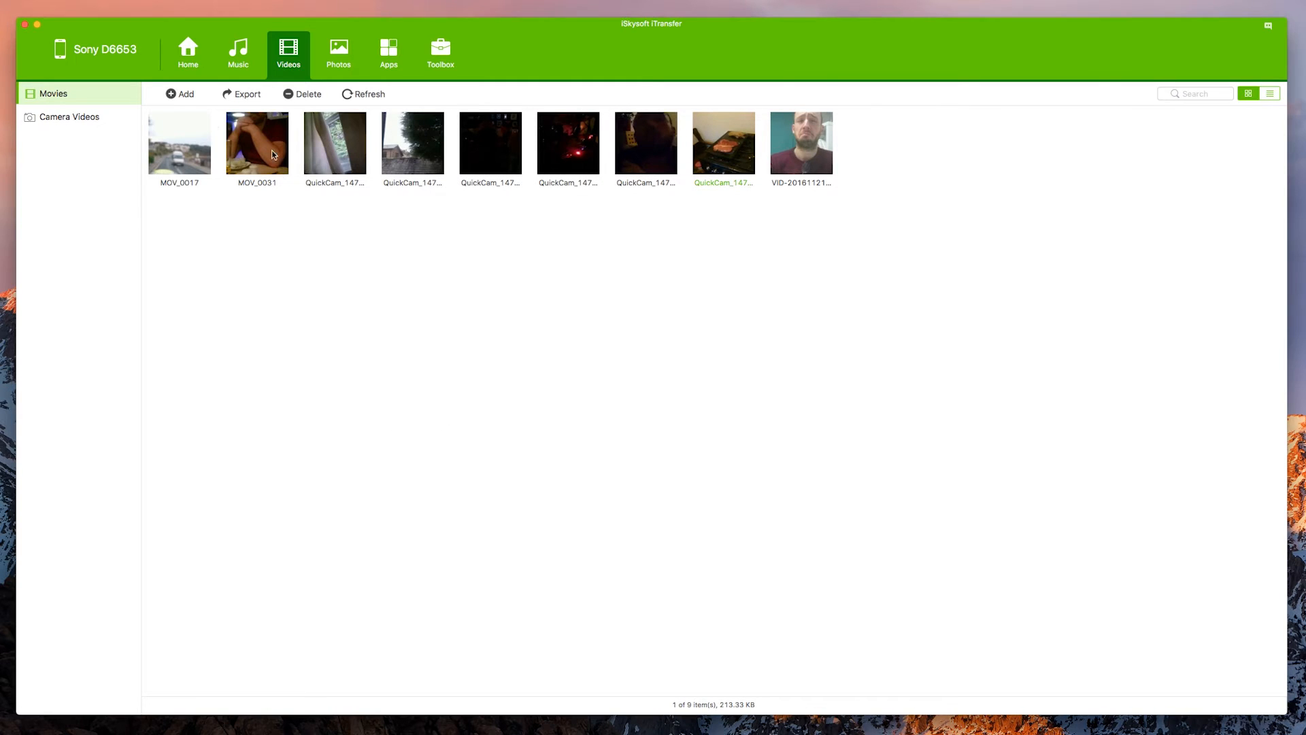
click(69, 116)
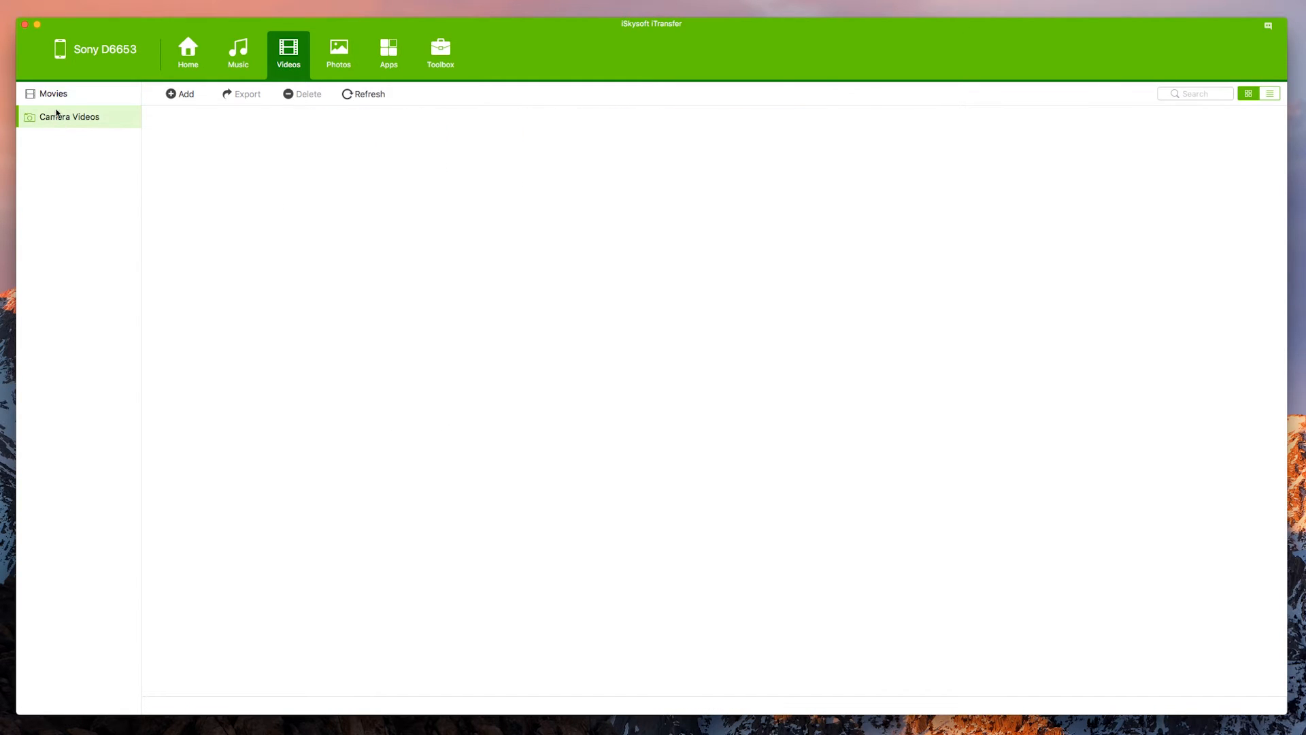
click(53, 93)
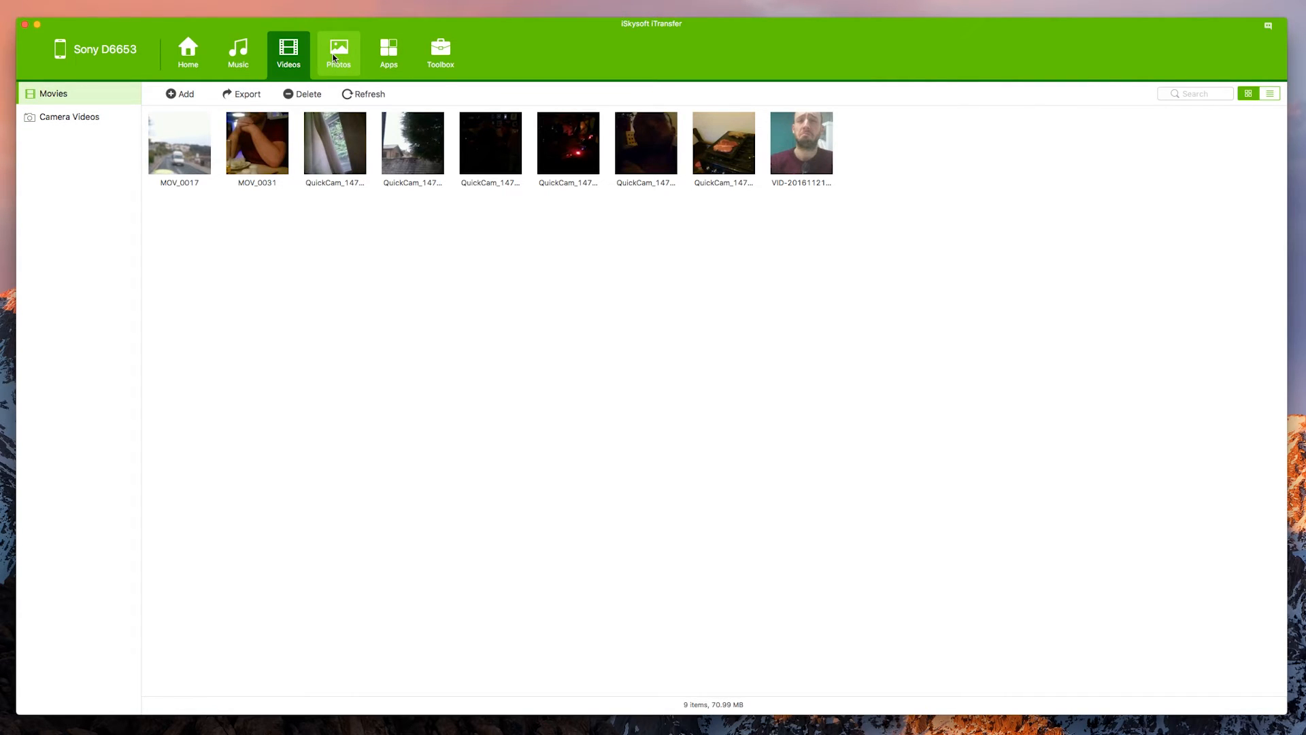
Step: Show and dismiss the photo action menus for the 2016.11.21 and 2016.11.18 photo groups
click(338, 52)
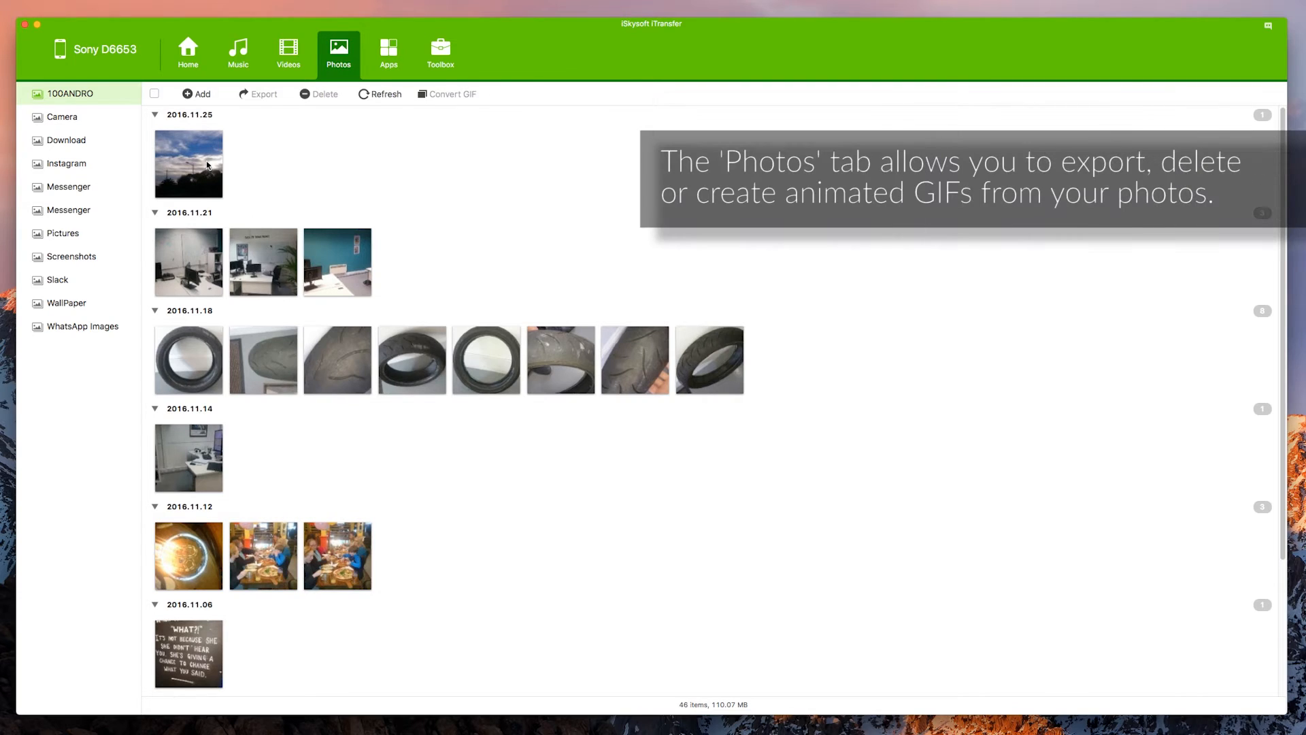
mouse_move(537, 368)
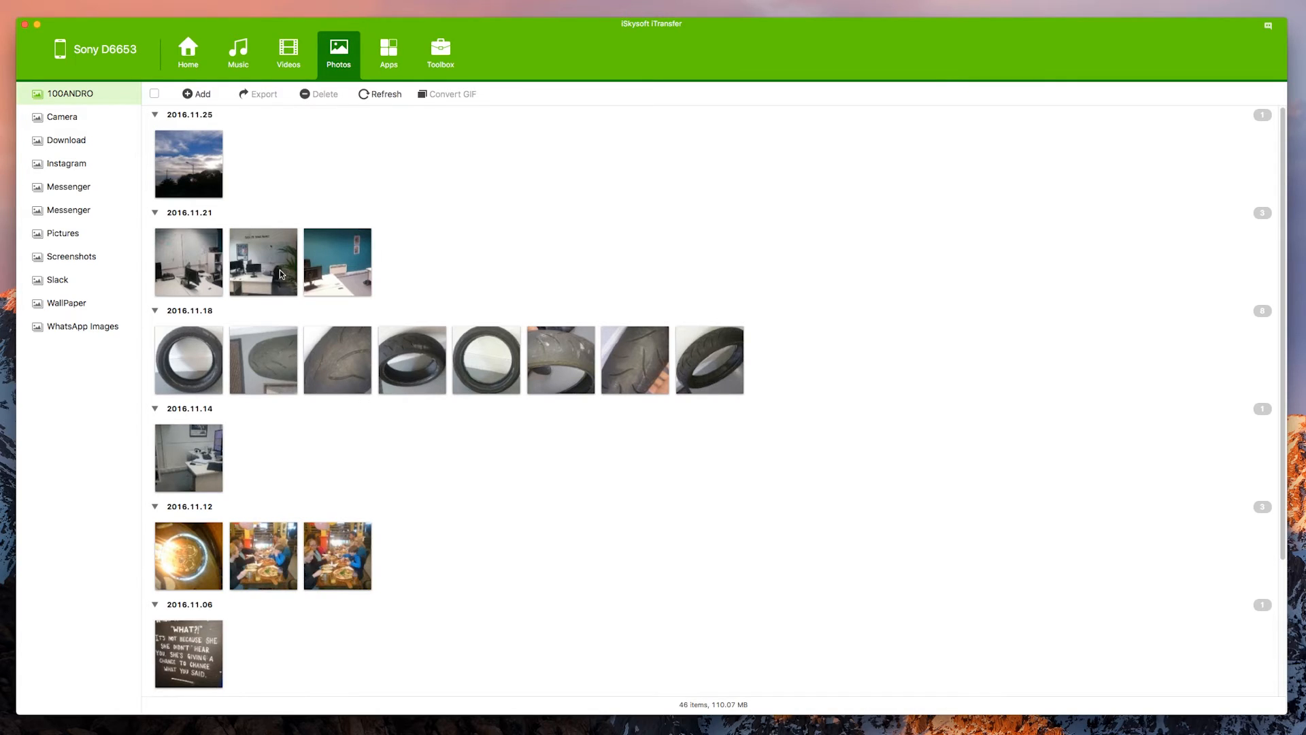
mouse_move(323, 254)
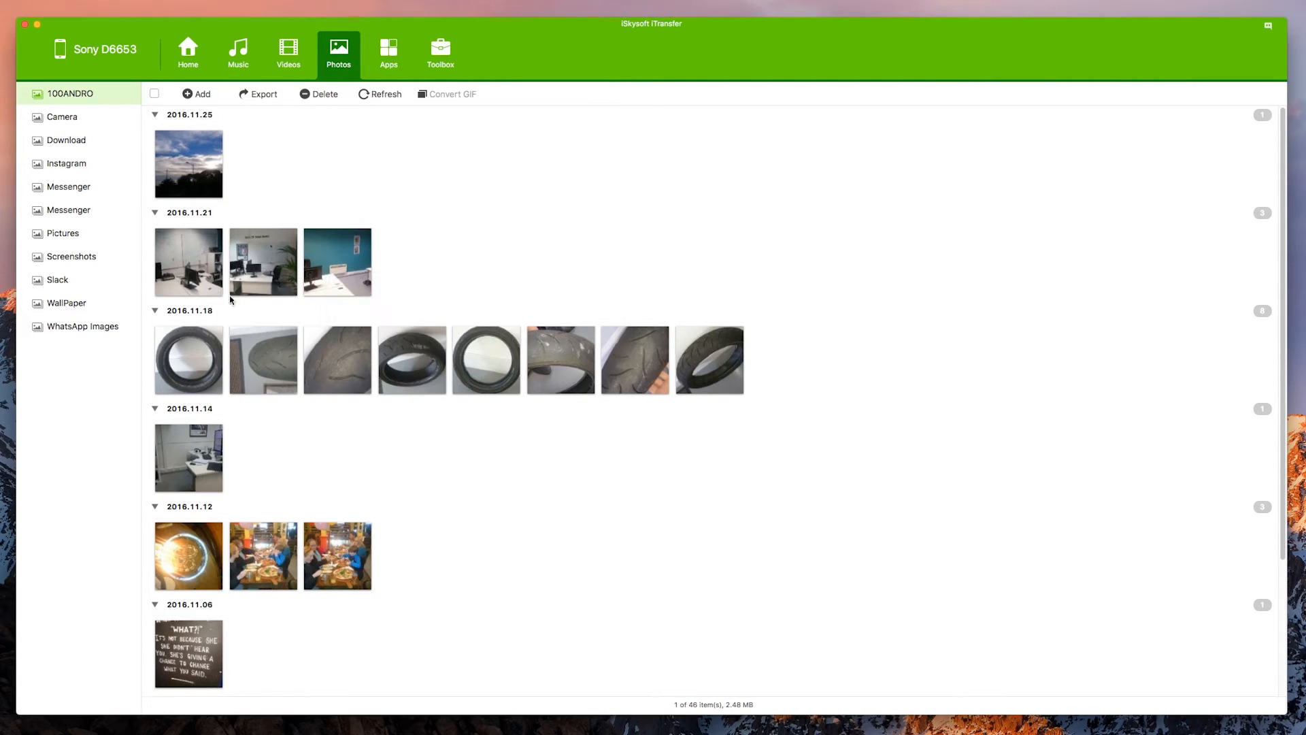
right_click(263, 263)
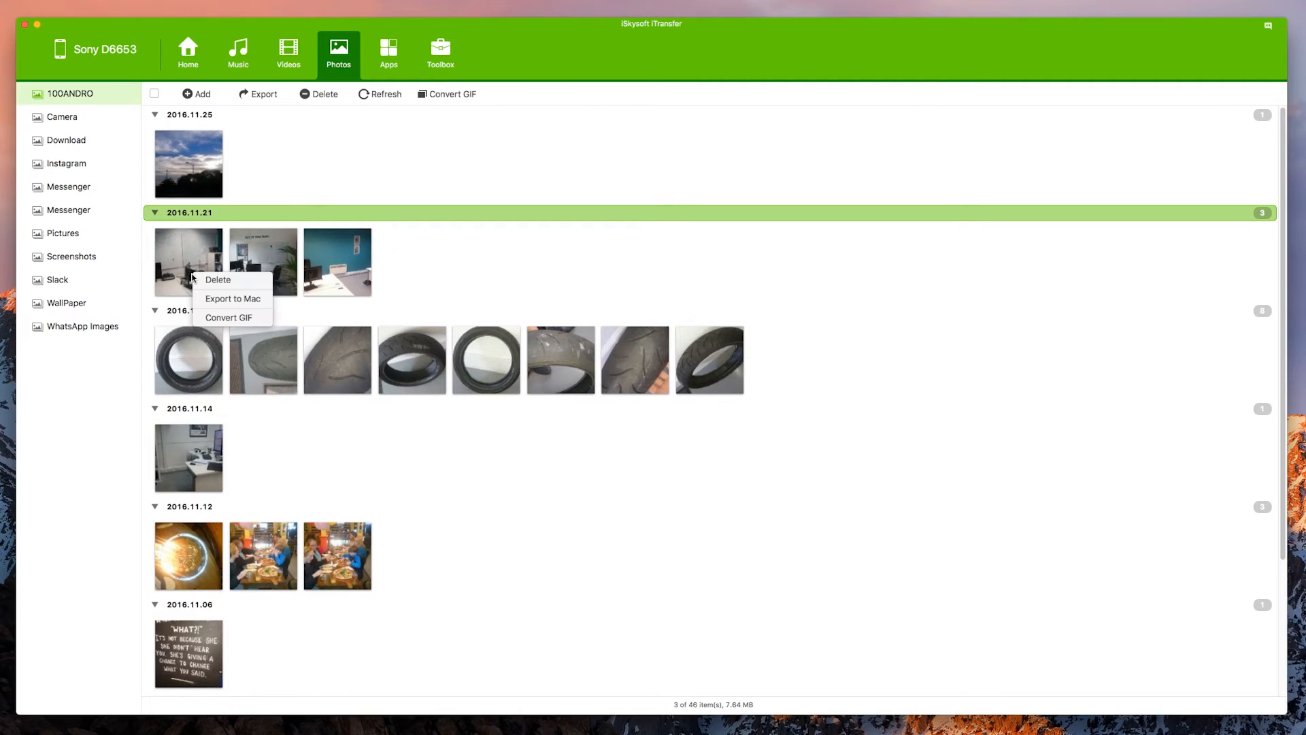
click(739, 348)
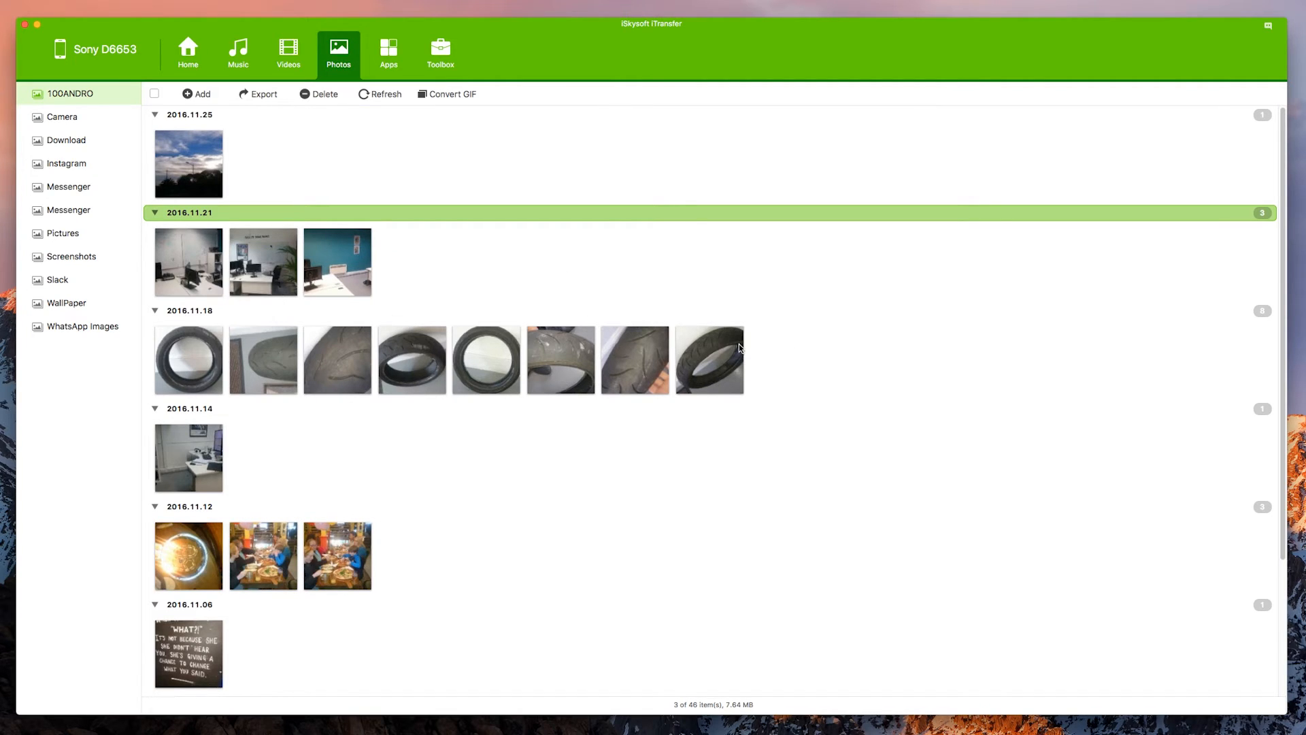
right_click(188, 360)
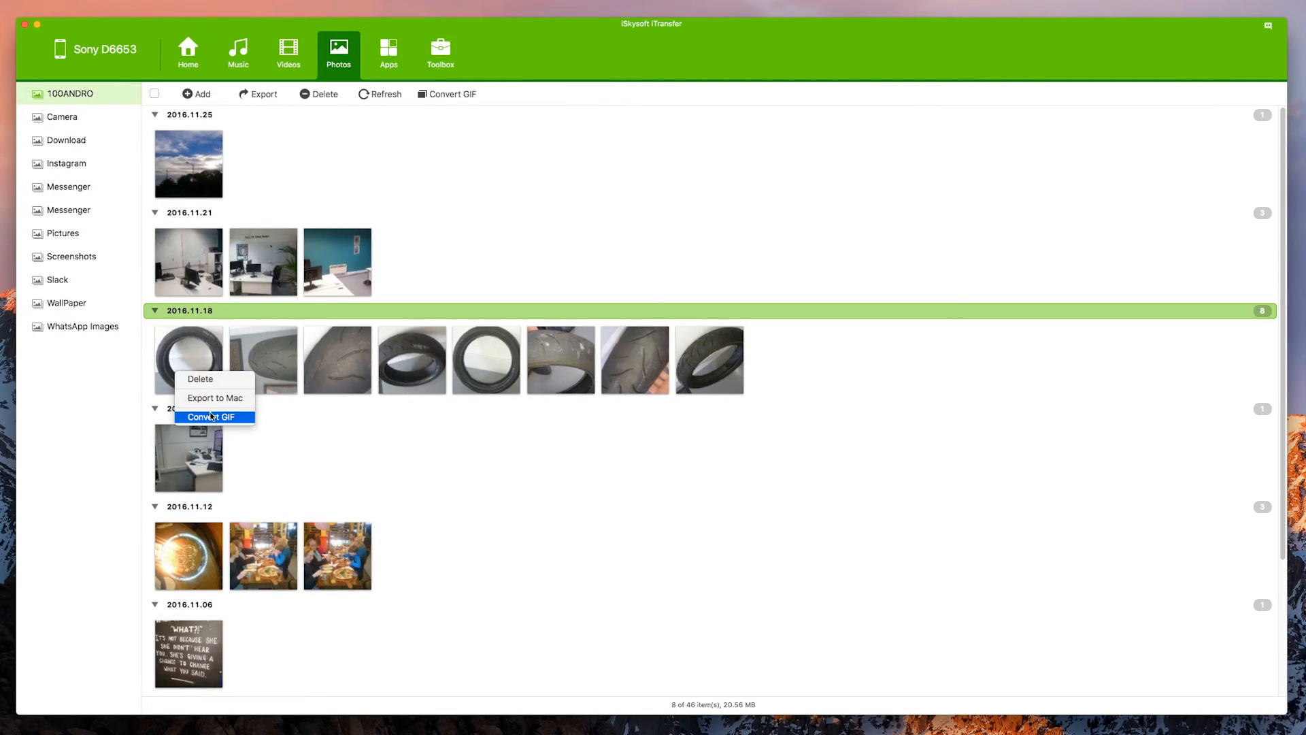
mouse_move(791, 359)
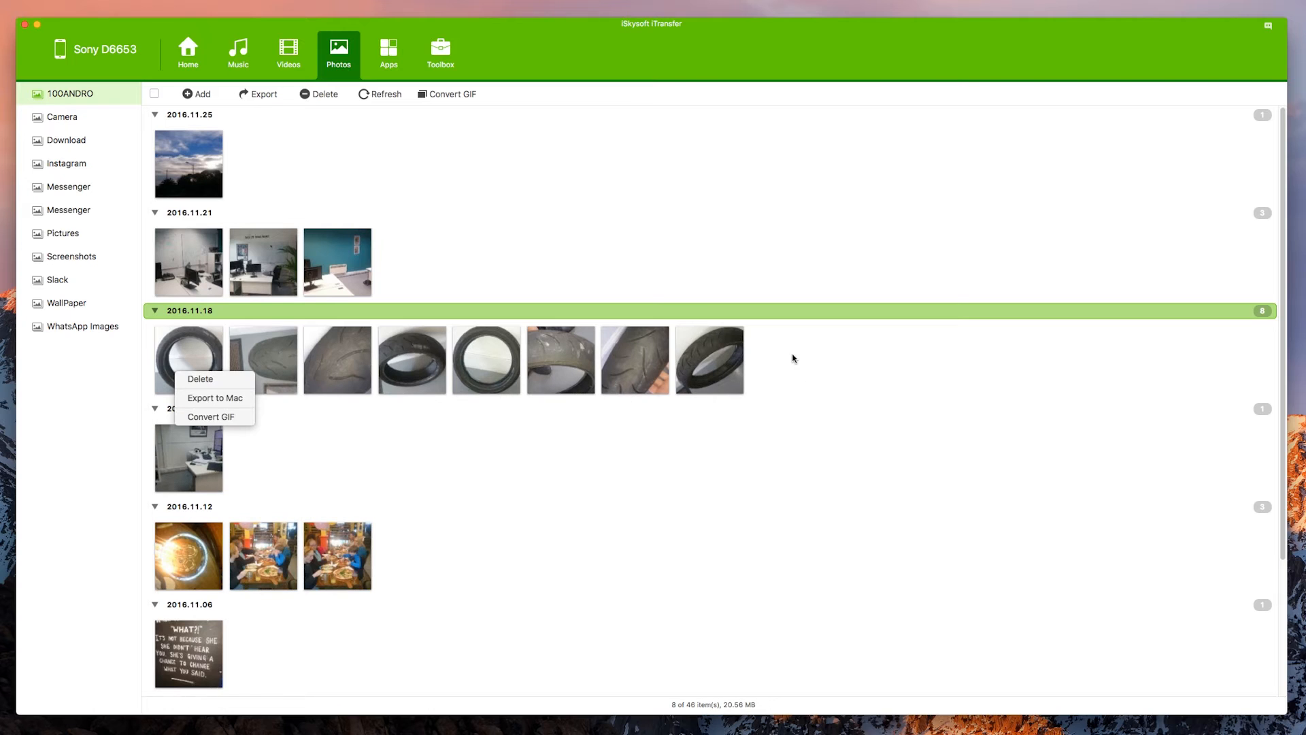
click(66, 289)
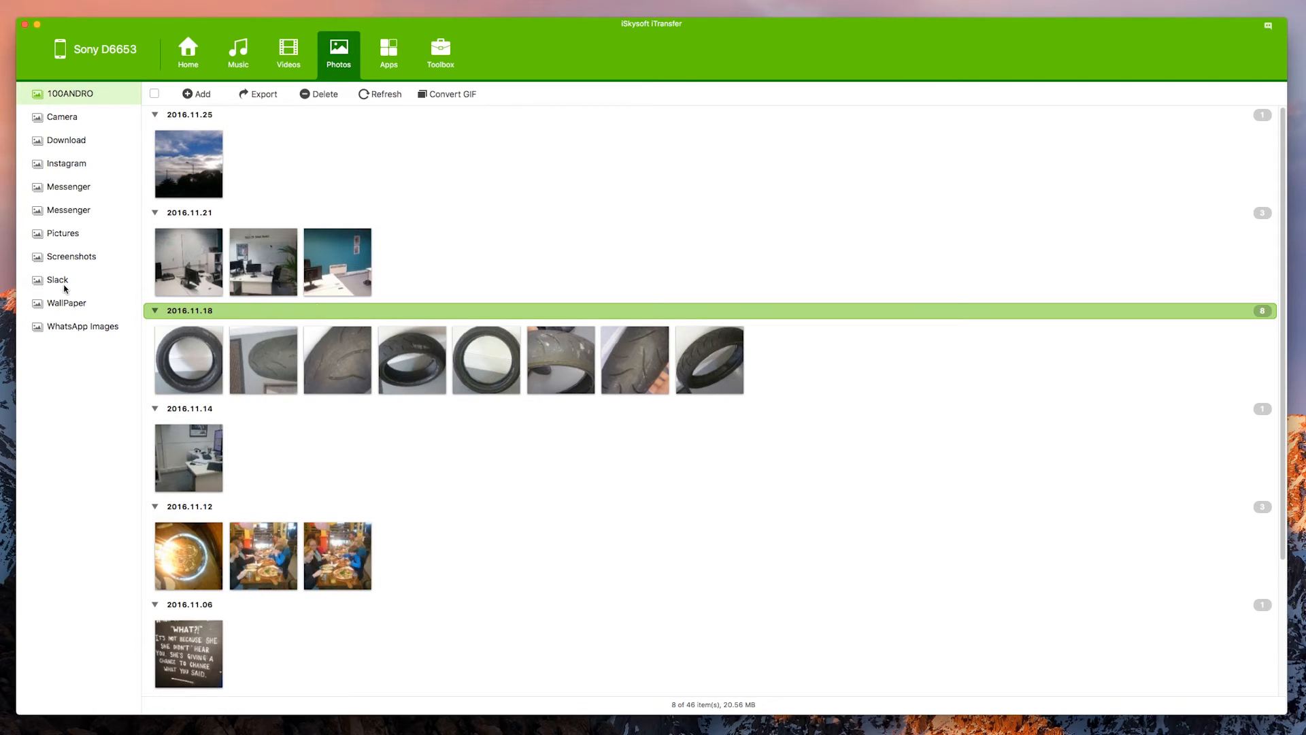
mouse_move(237, 424)
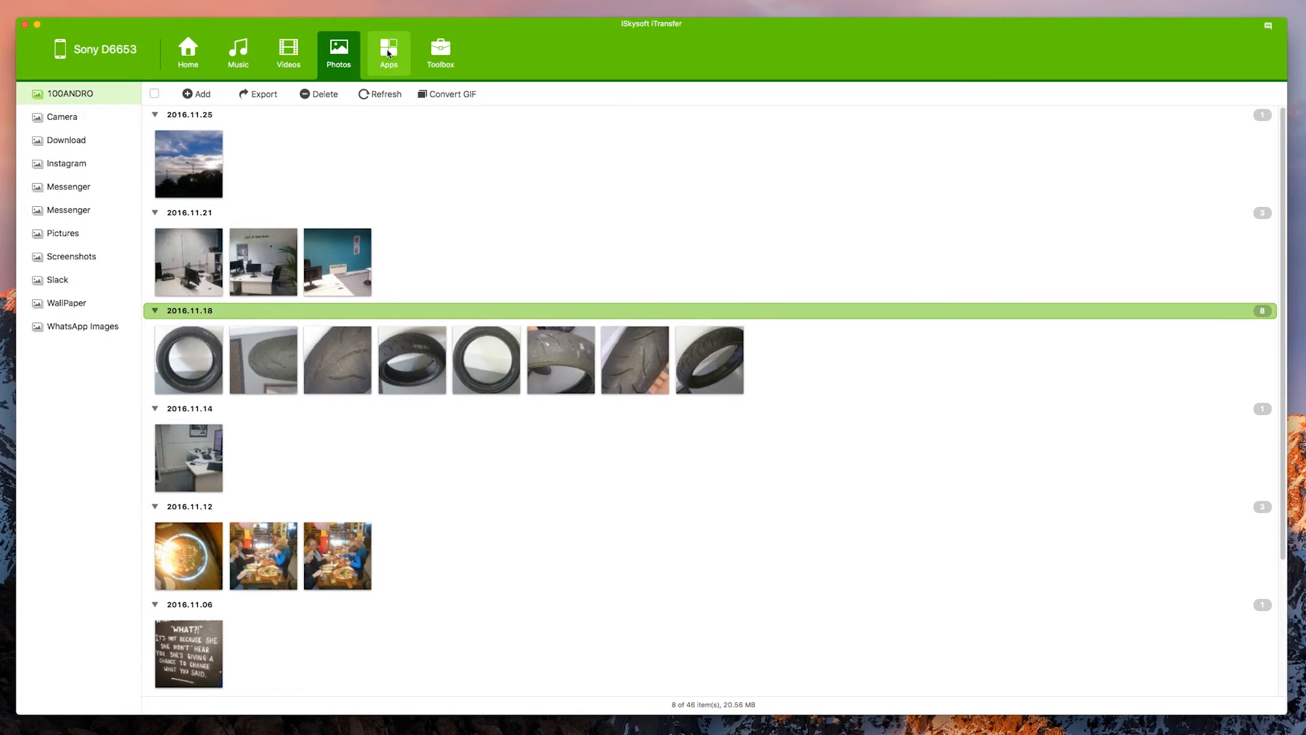
Step: List the 116 installed apps and tick Downwell instead of Excel
click(388, 52)
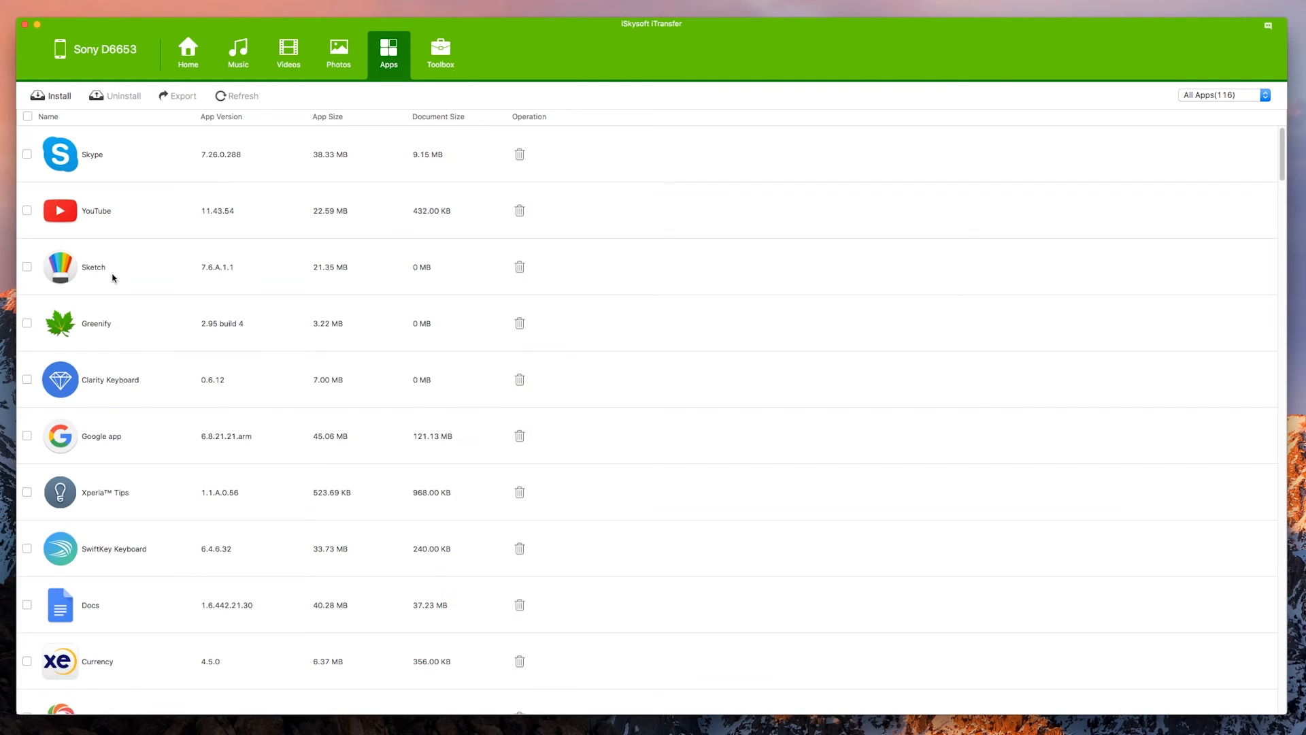
mouse_move(426, 123)
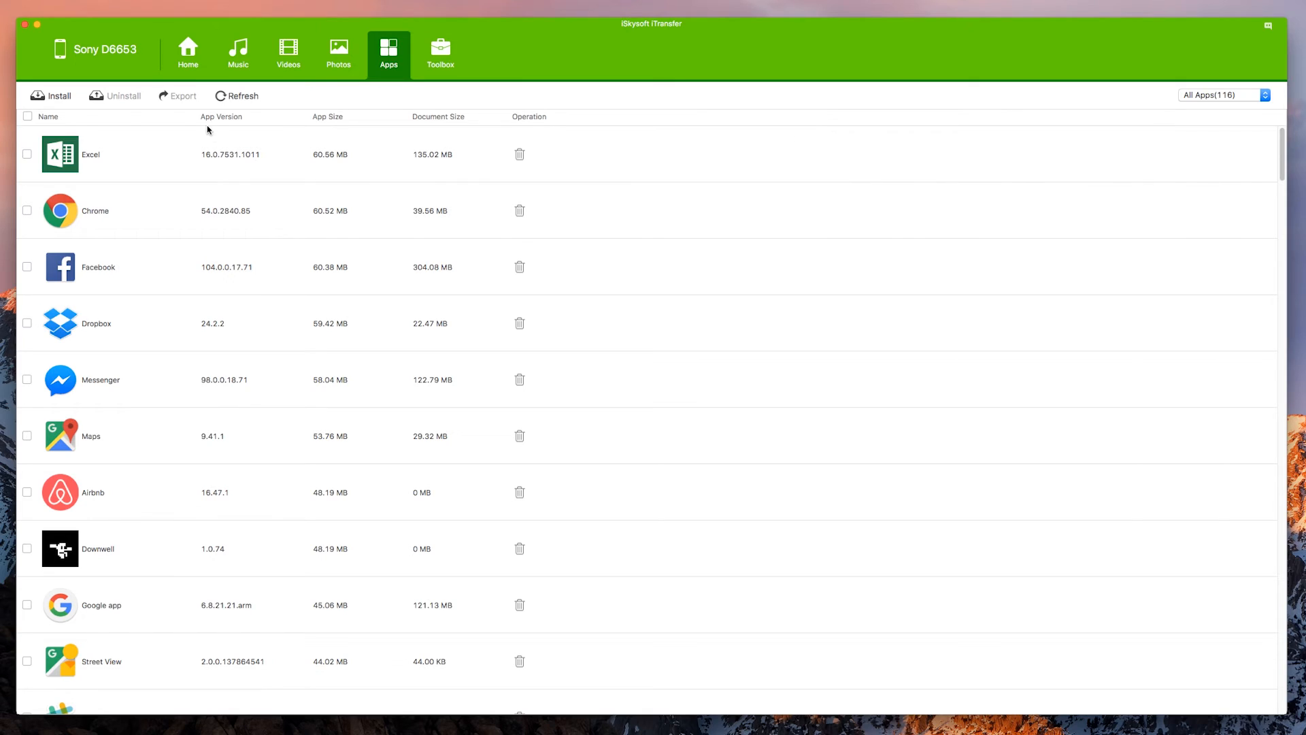
mouse_move(27, 328)
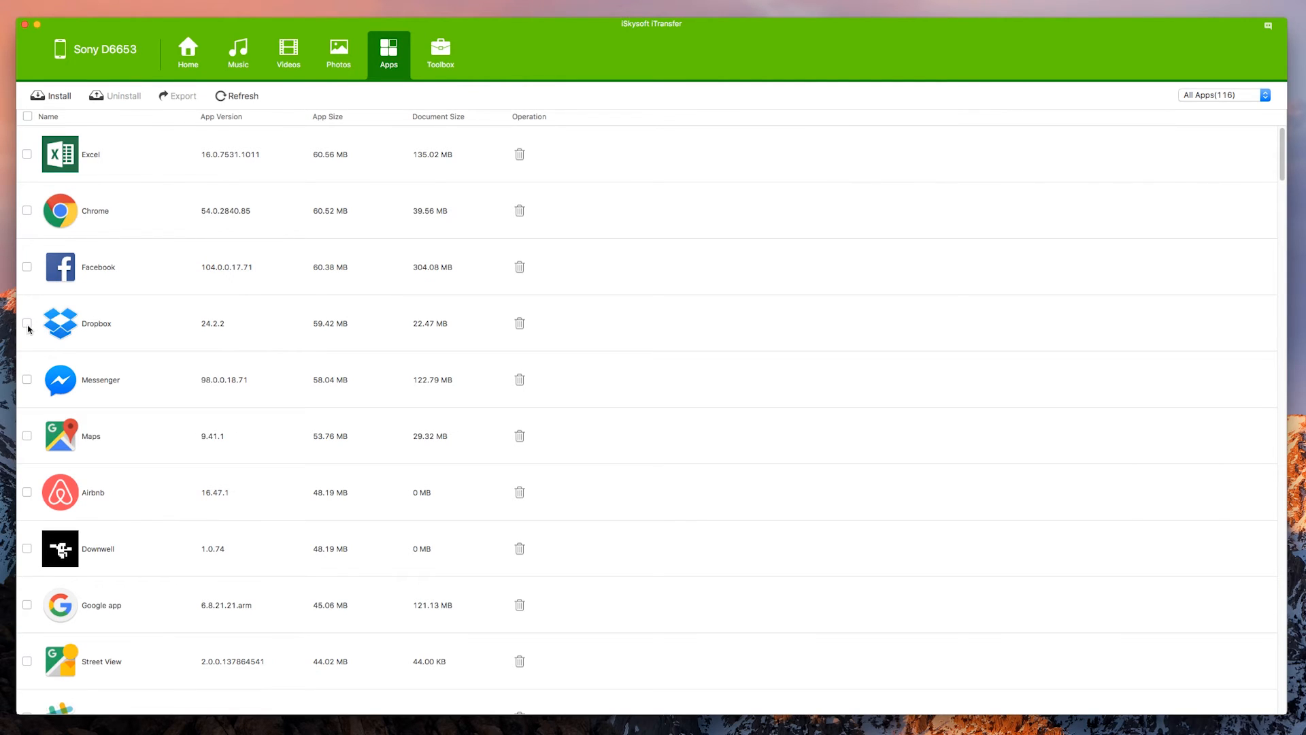
click(26, 154)
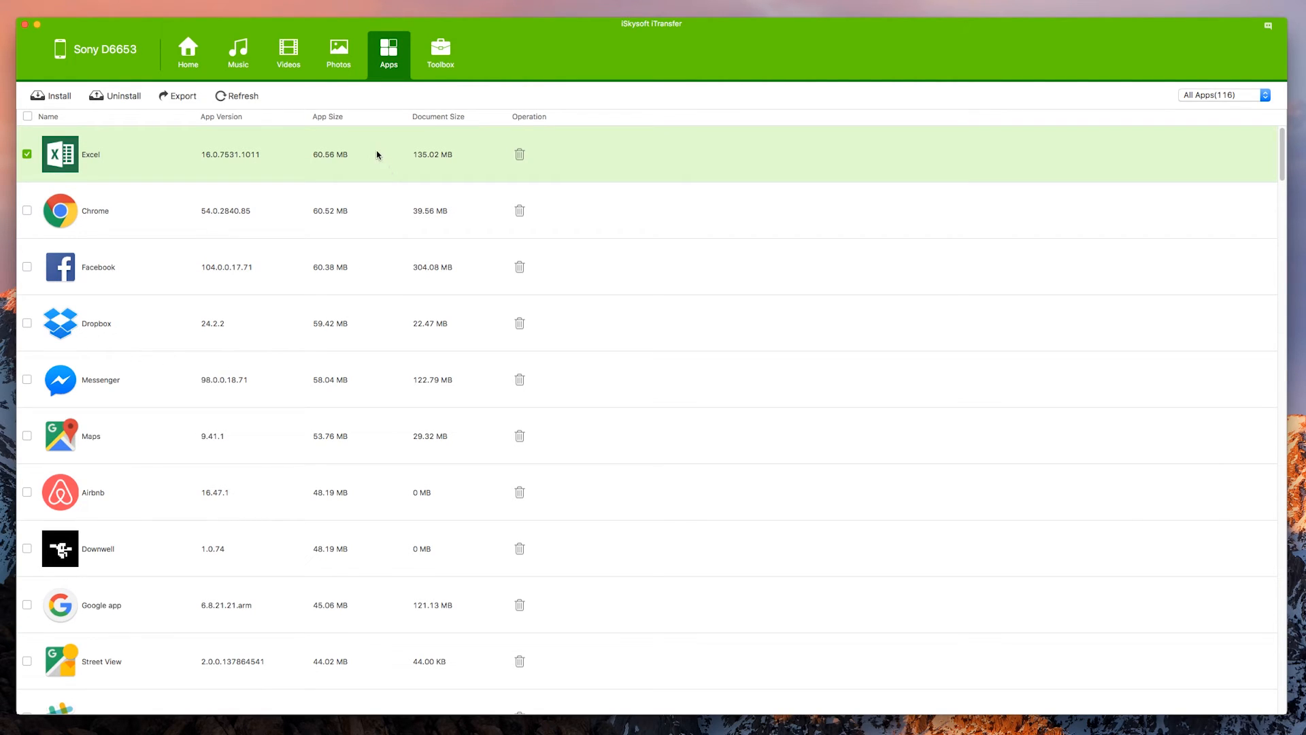
mouse_move(243, 522)
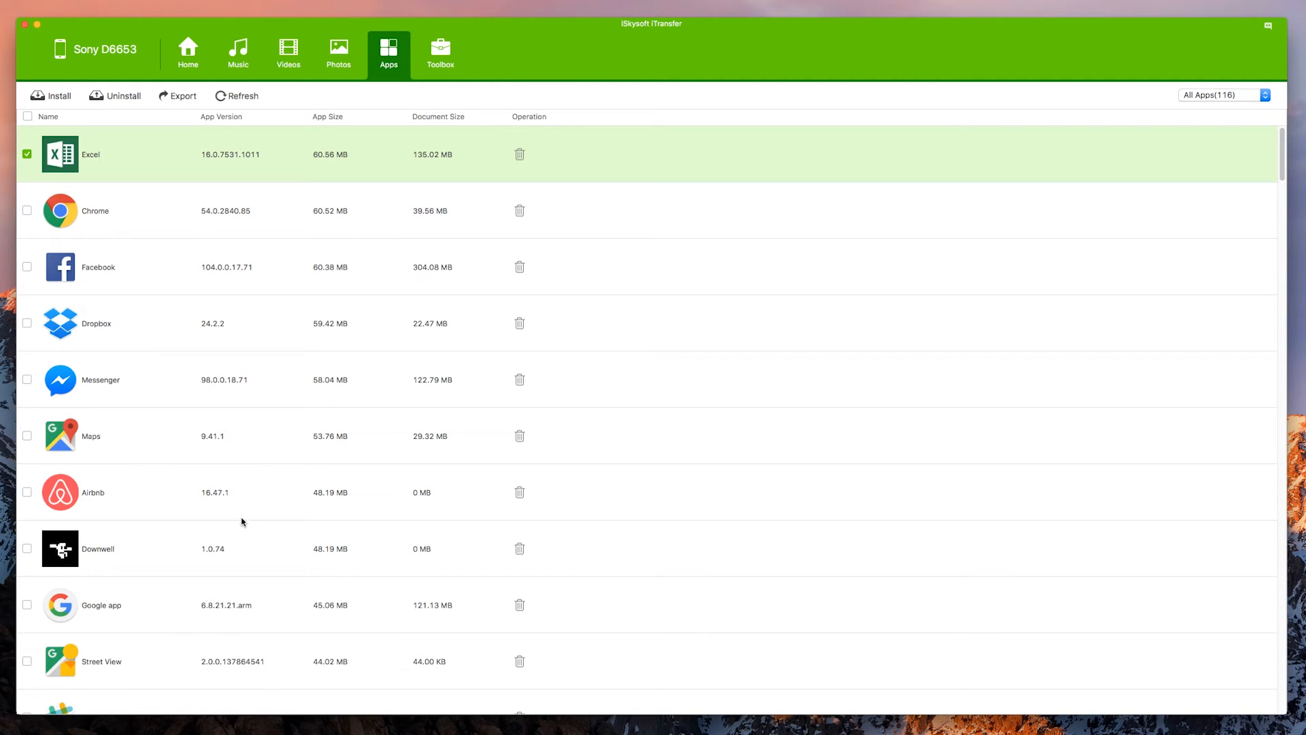
click(26, 549)
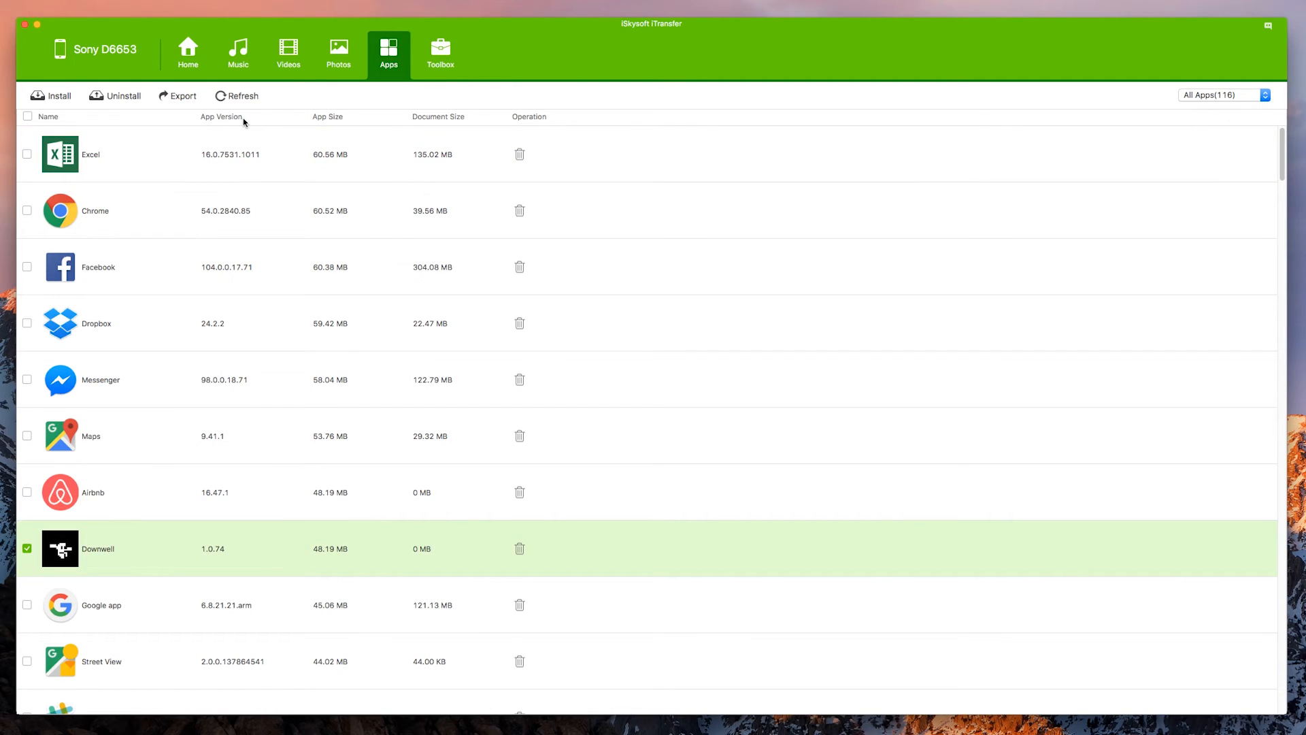
Step: Export Downwell to the Android Apps folder as Downwell.APK and close the Finder window
click(177, 95)
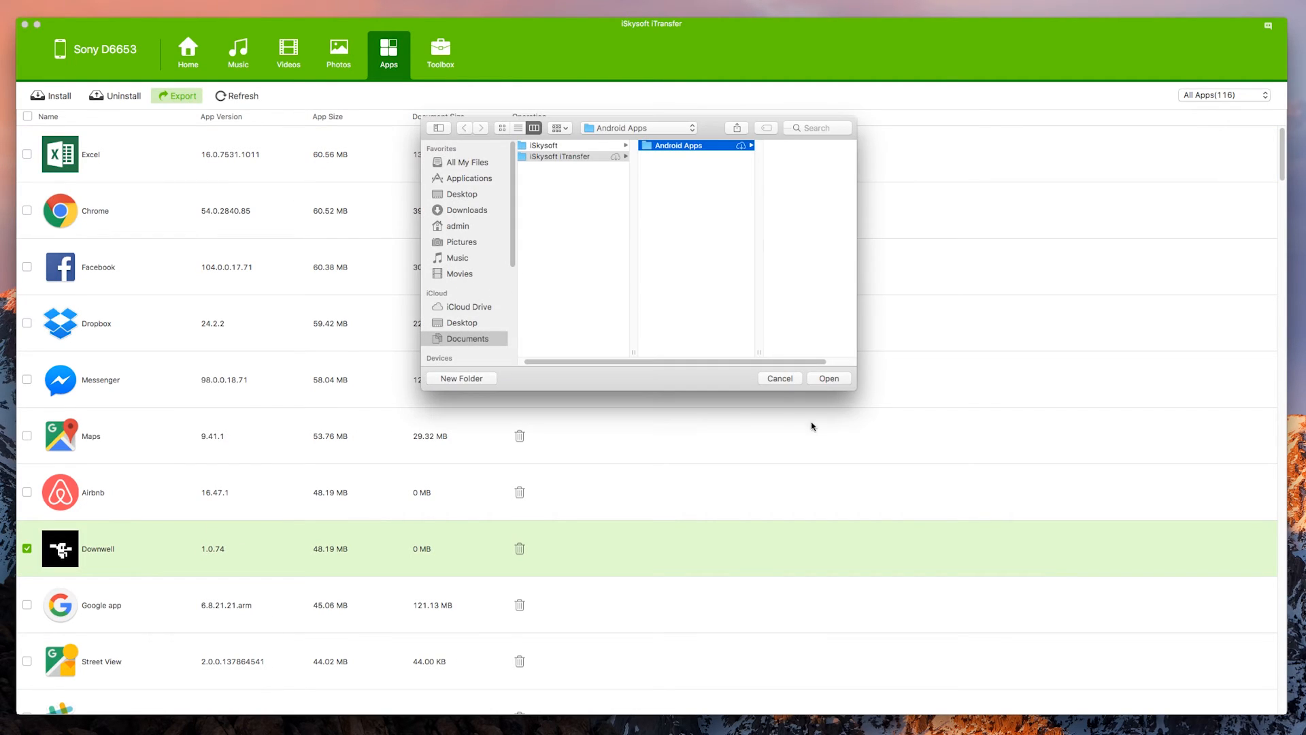
click(827, 378)
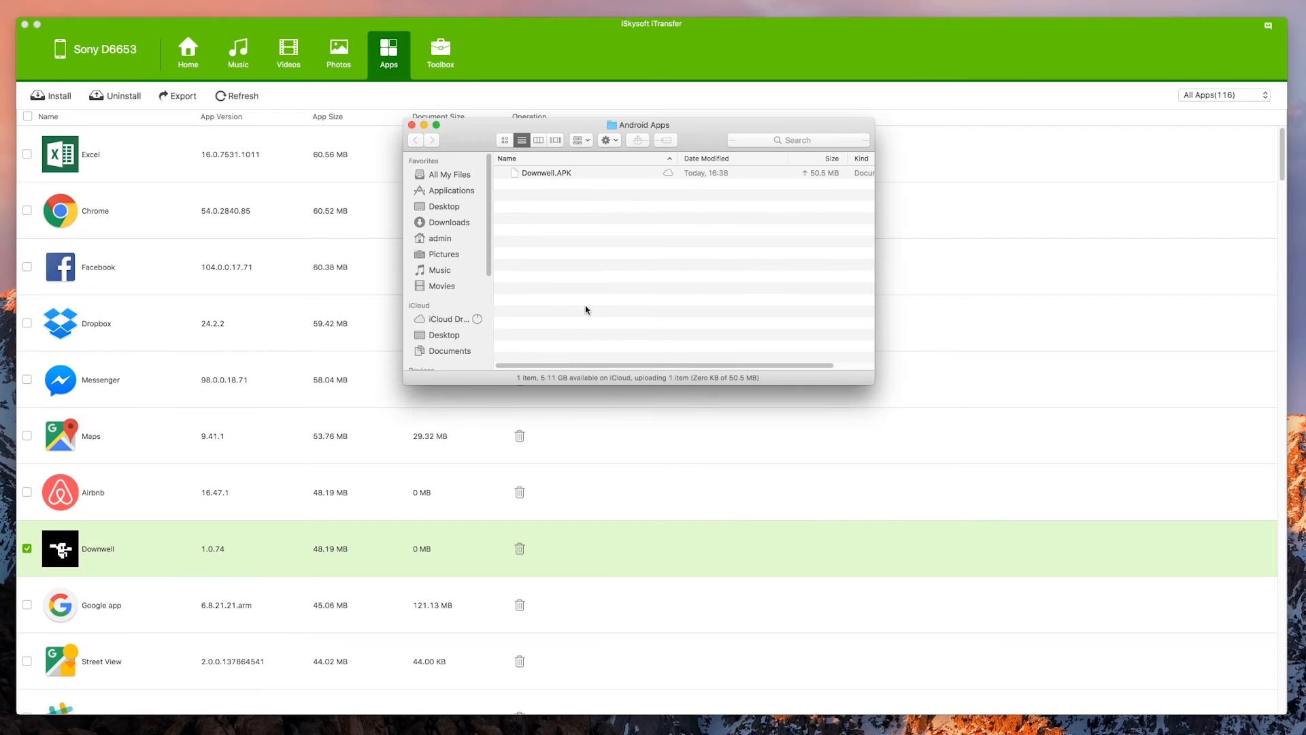
click(547, 172)
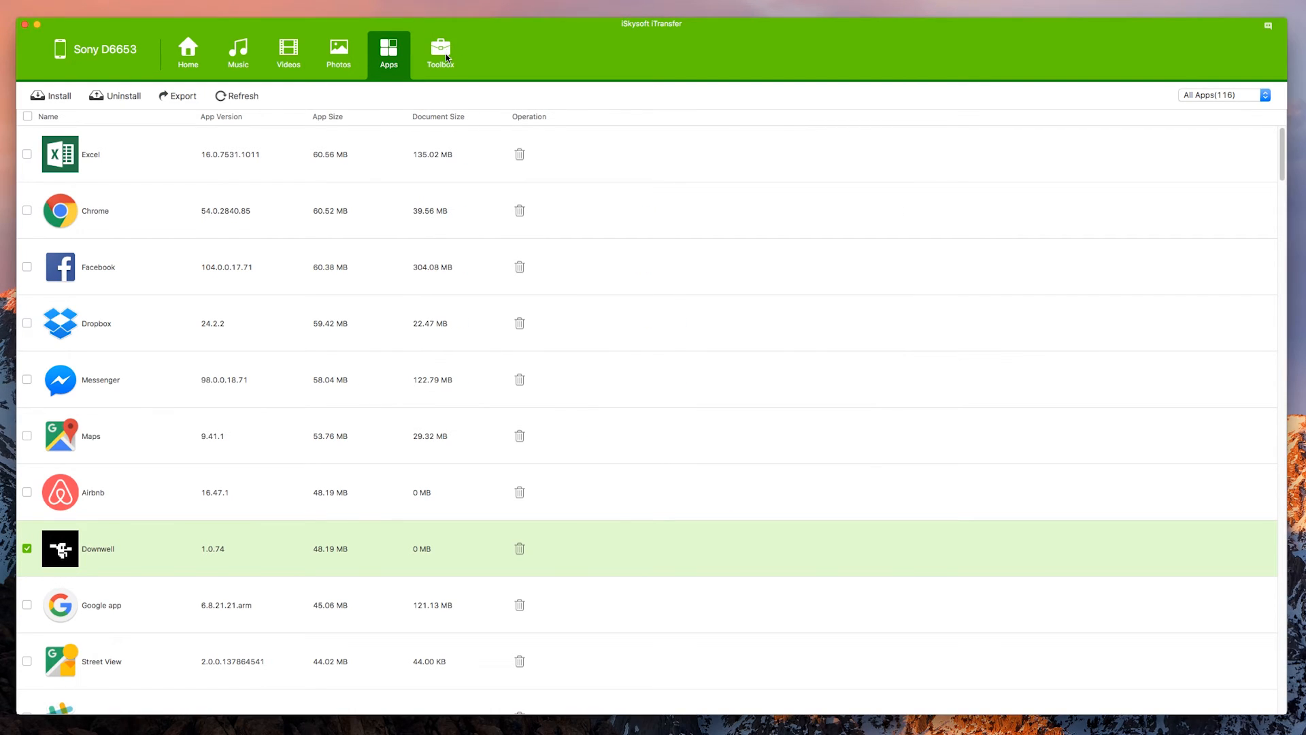
click(440, 50)
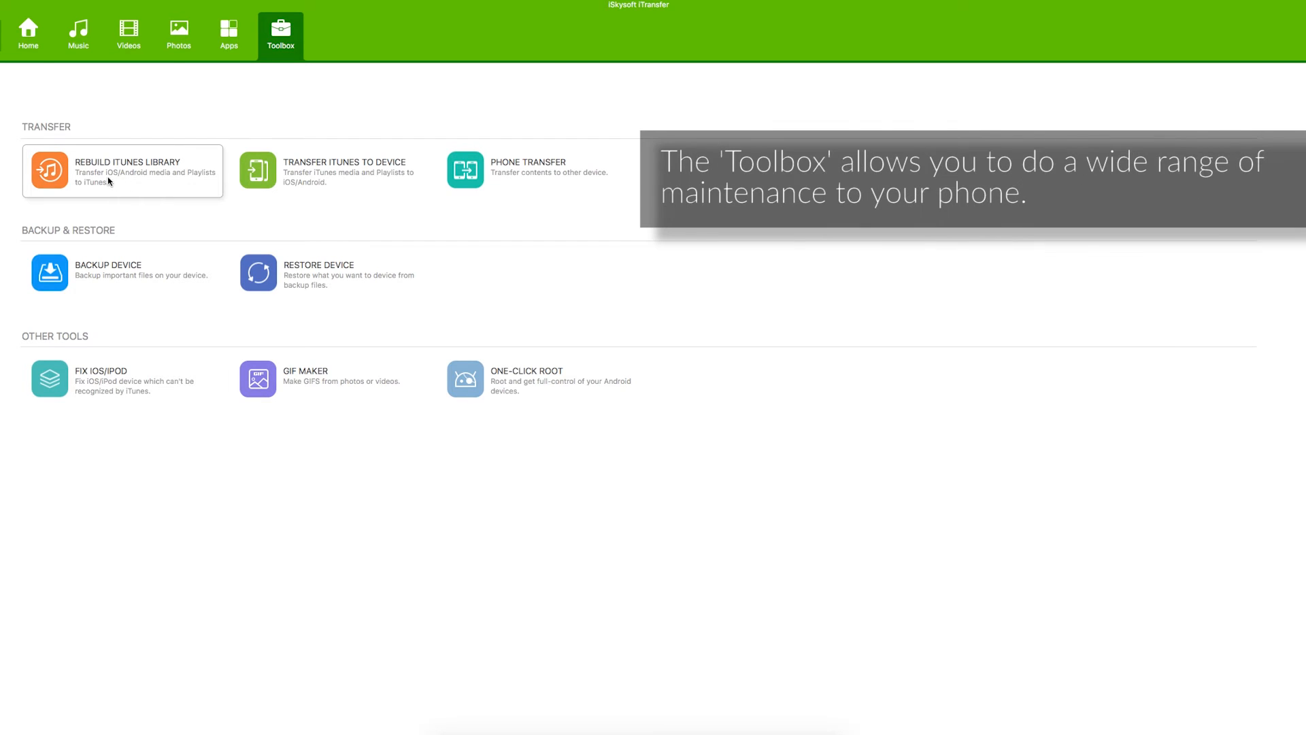
mouse_move(157, 200)
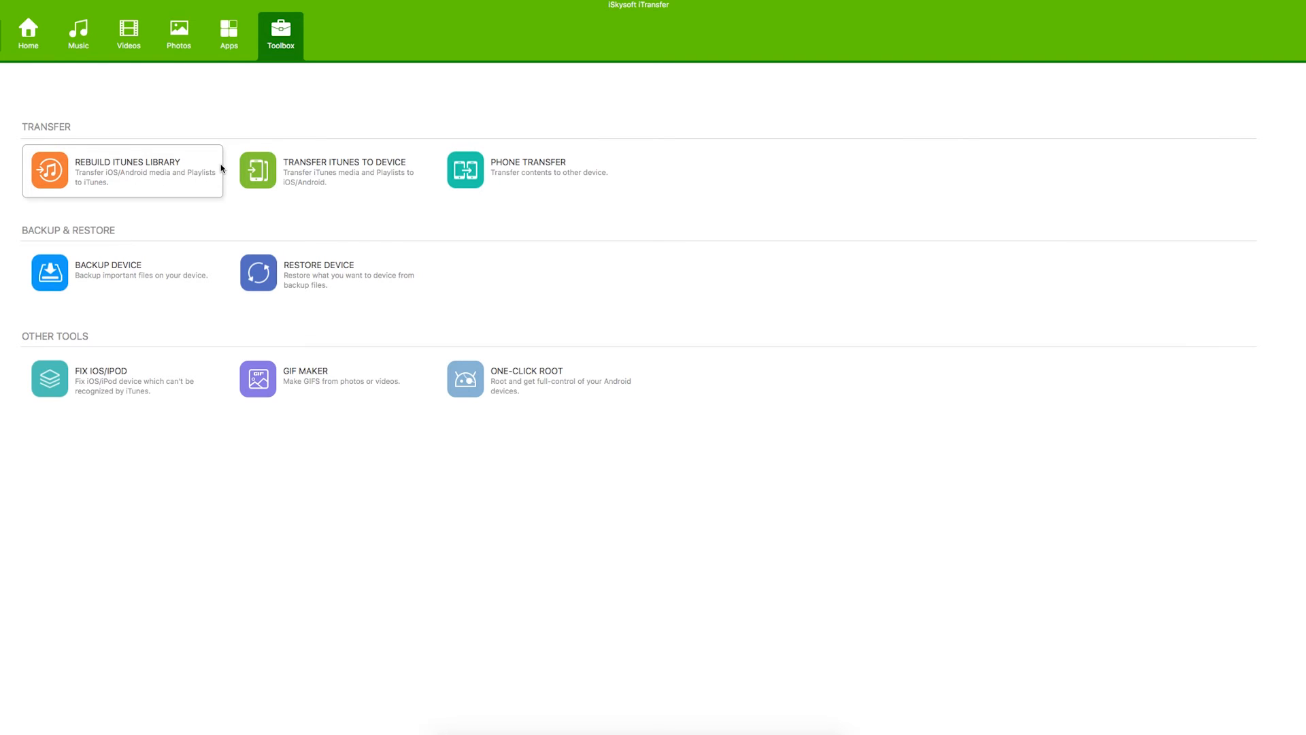
mouse_move(218, 176)
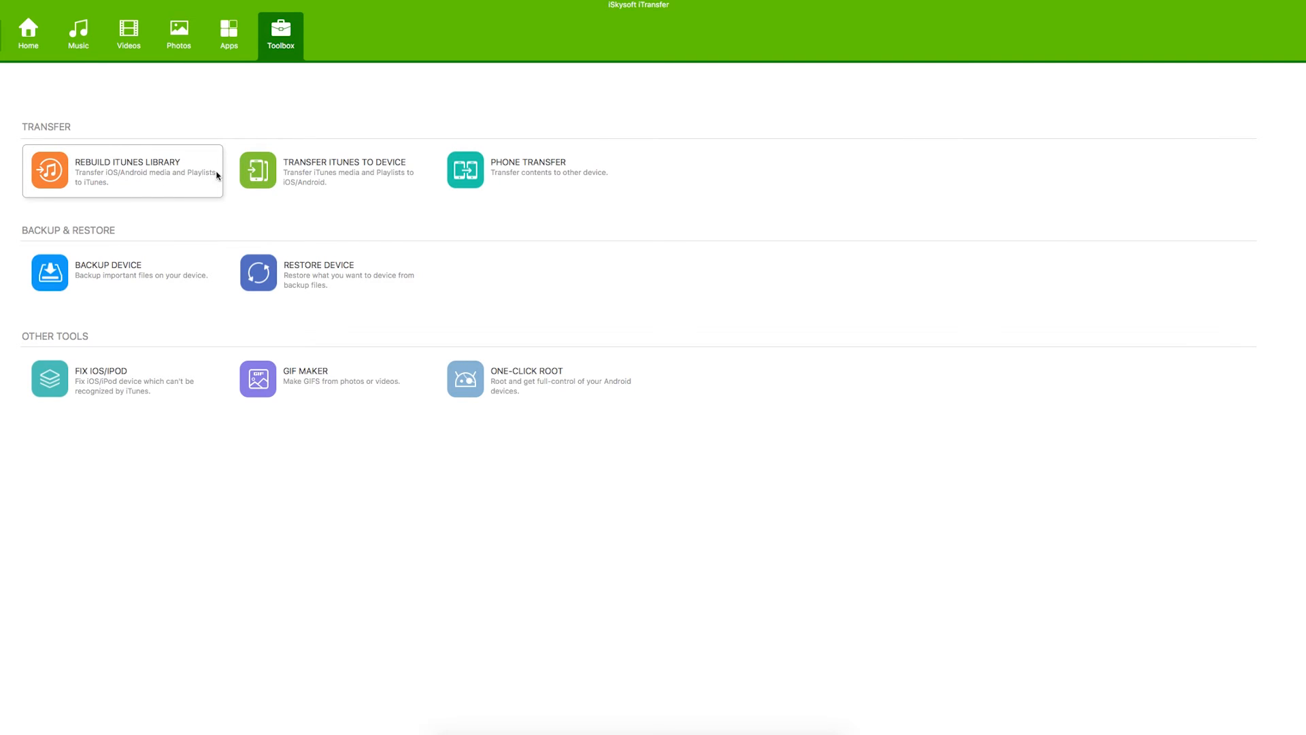
mouse_move(293, 183)
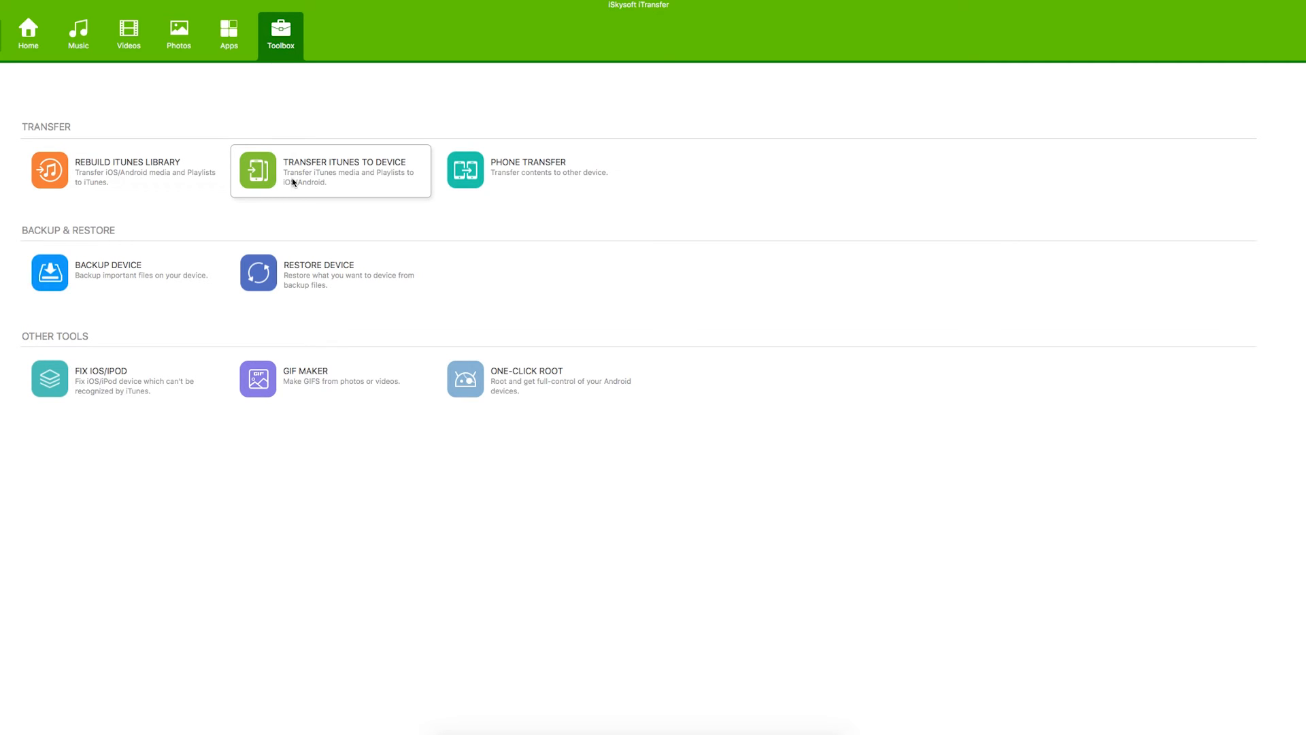
mouse_move(471, 181)
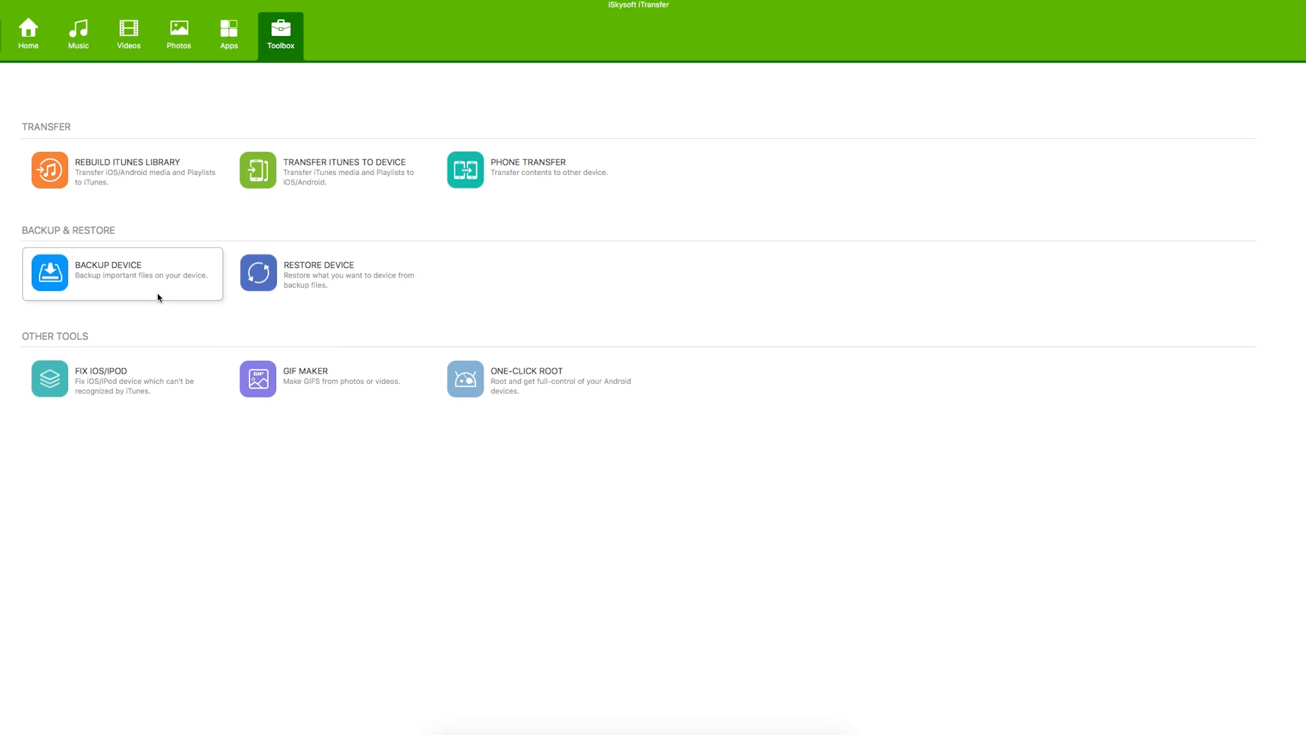
mouse_move(267, 273)
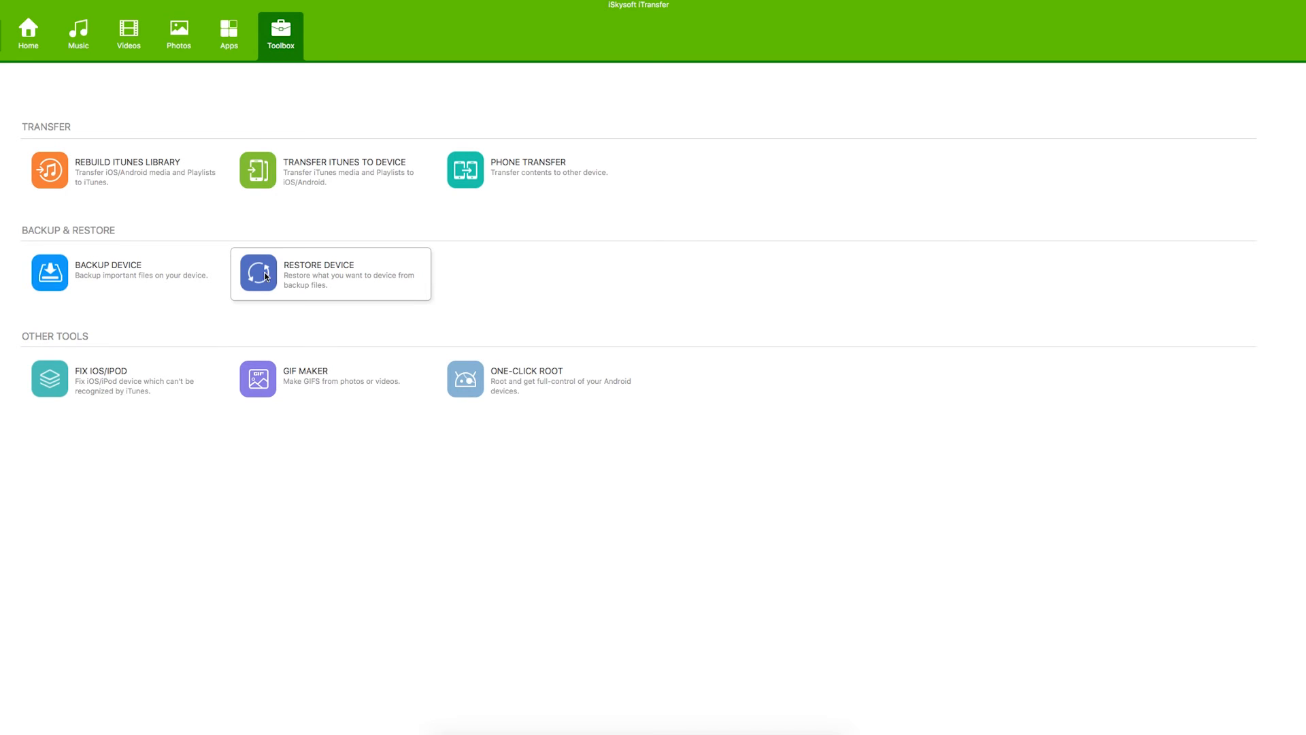
mouse_move(153, 394)
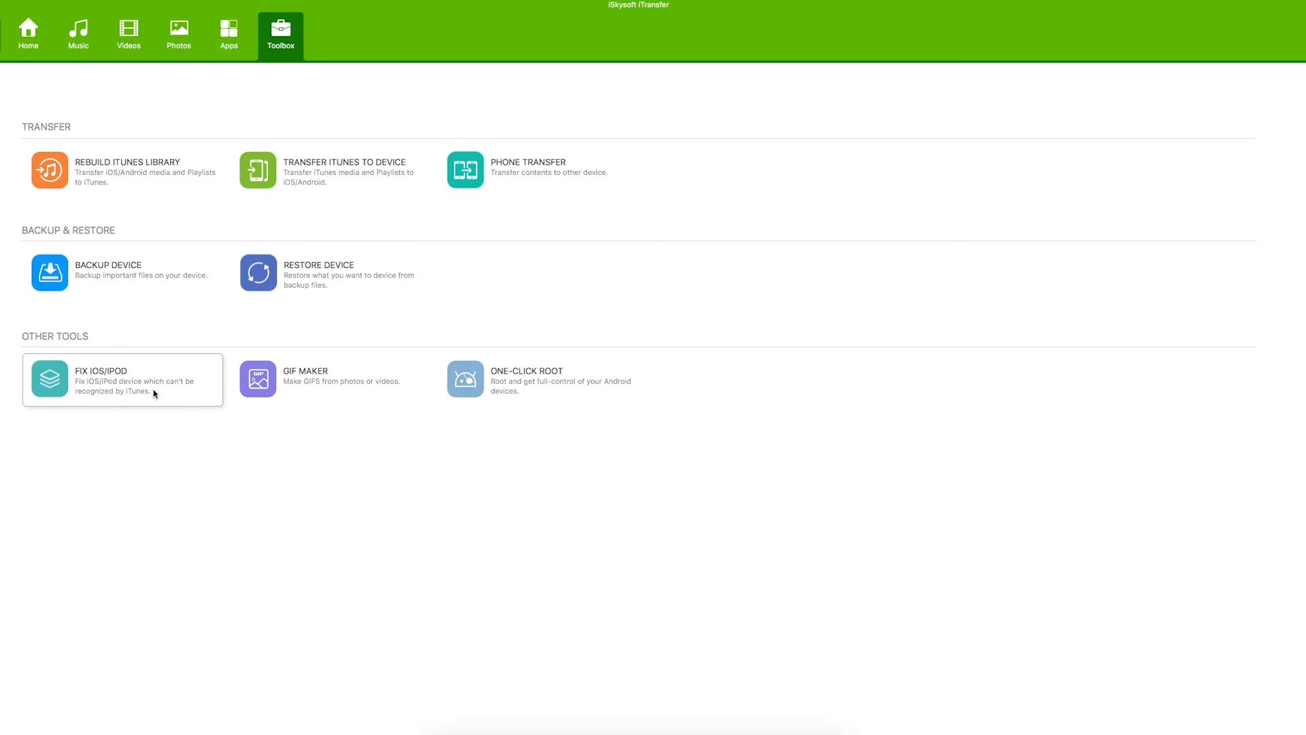
mouse_move(175, 406)
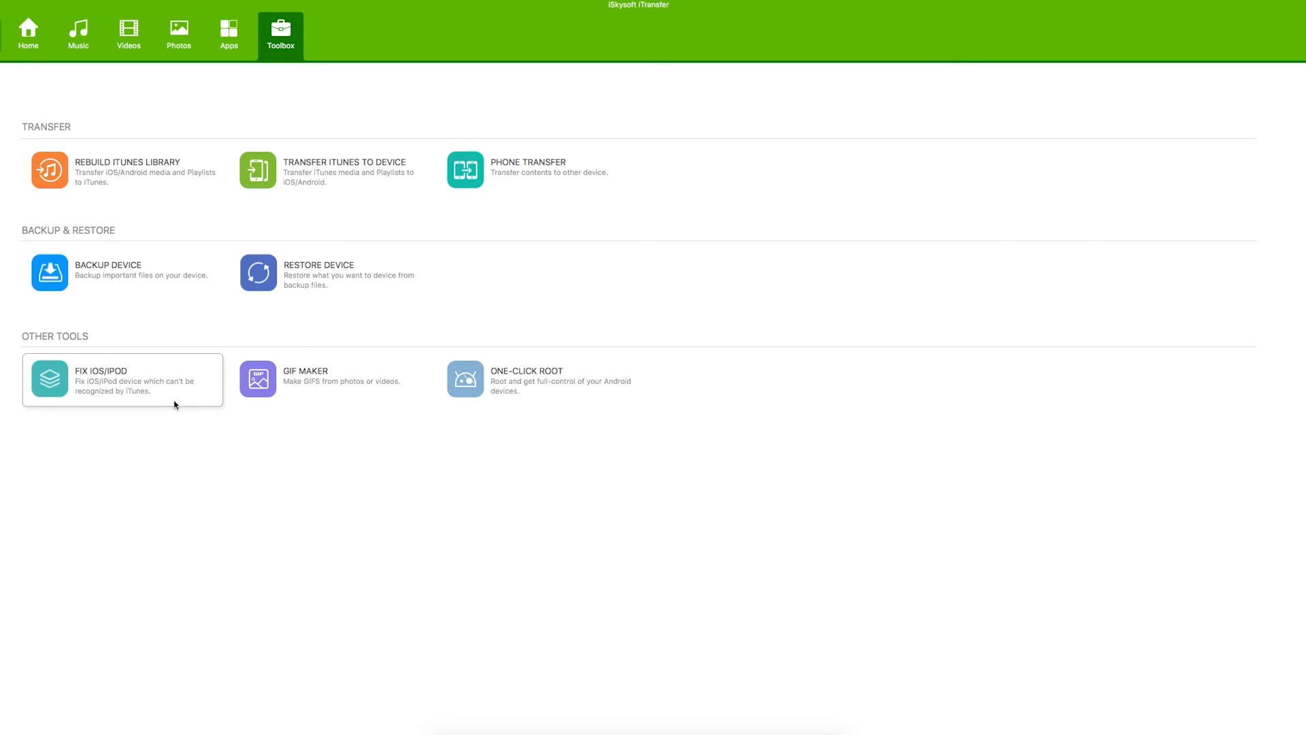
click(121, 378)
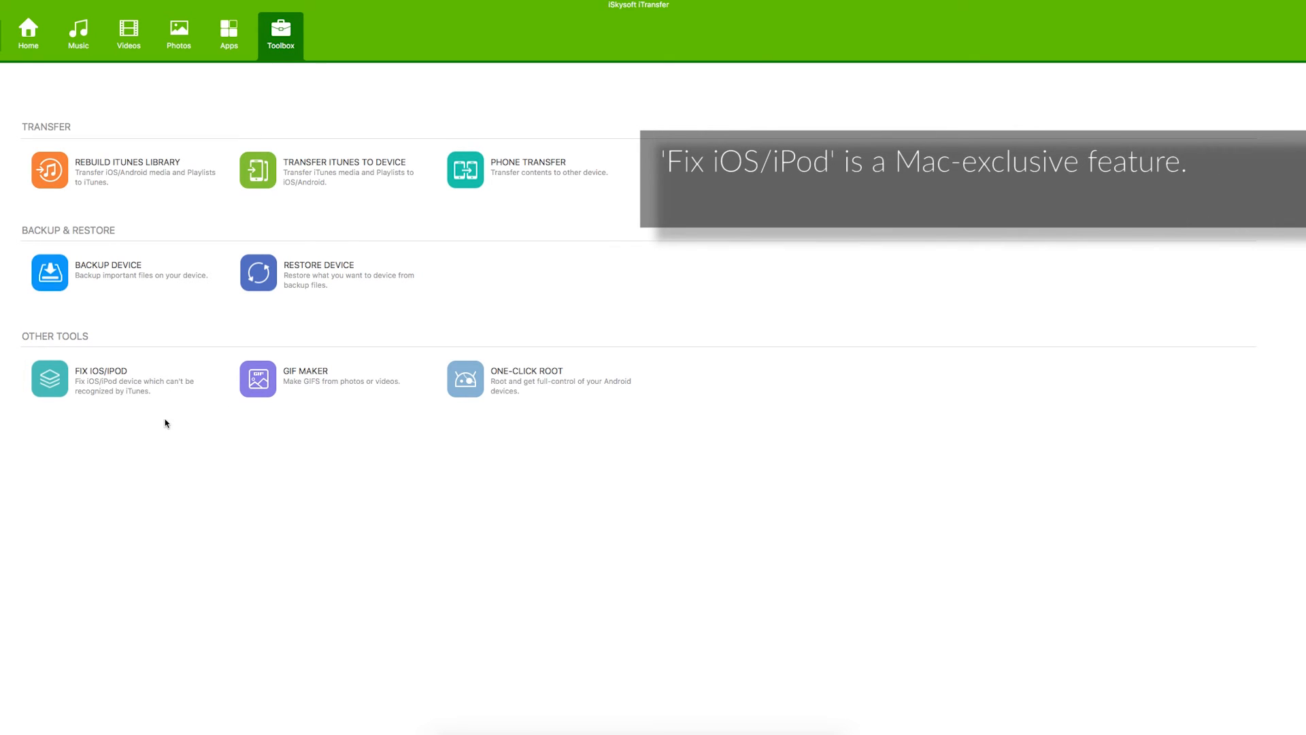
mouse_move(331, 379)
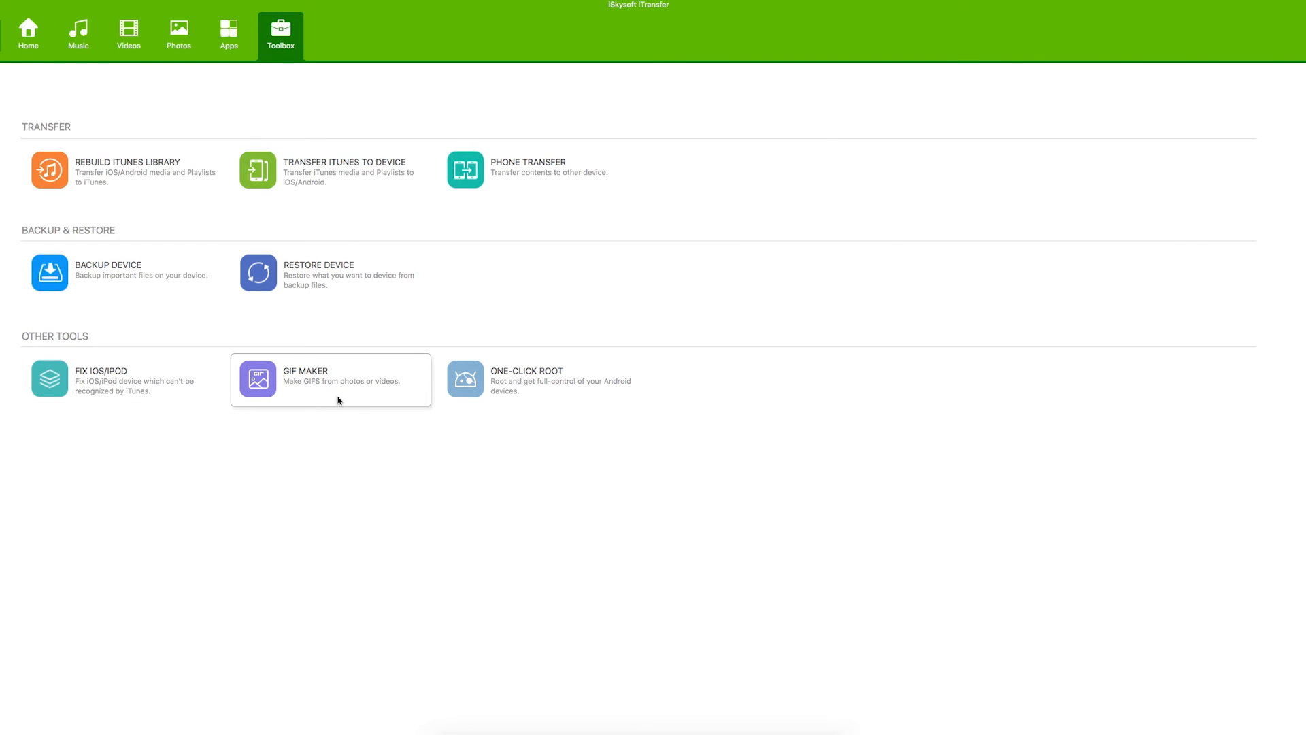
mouse_move(527, 387)
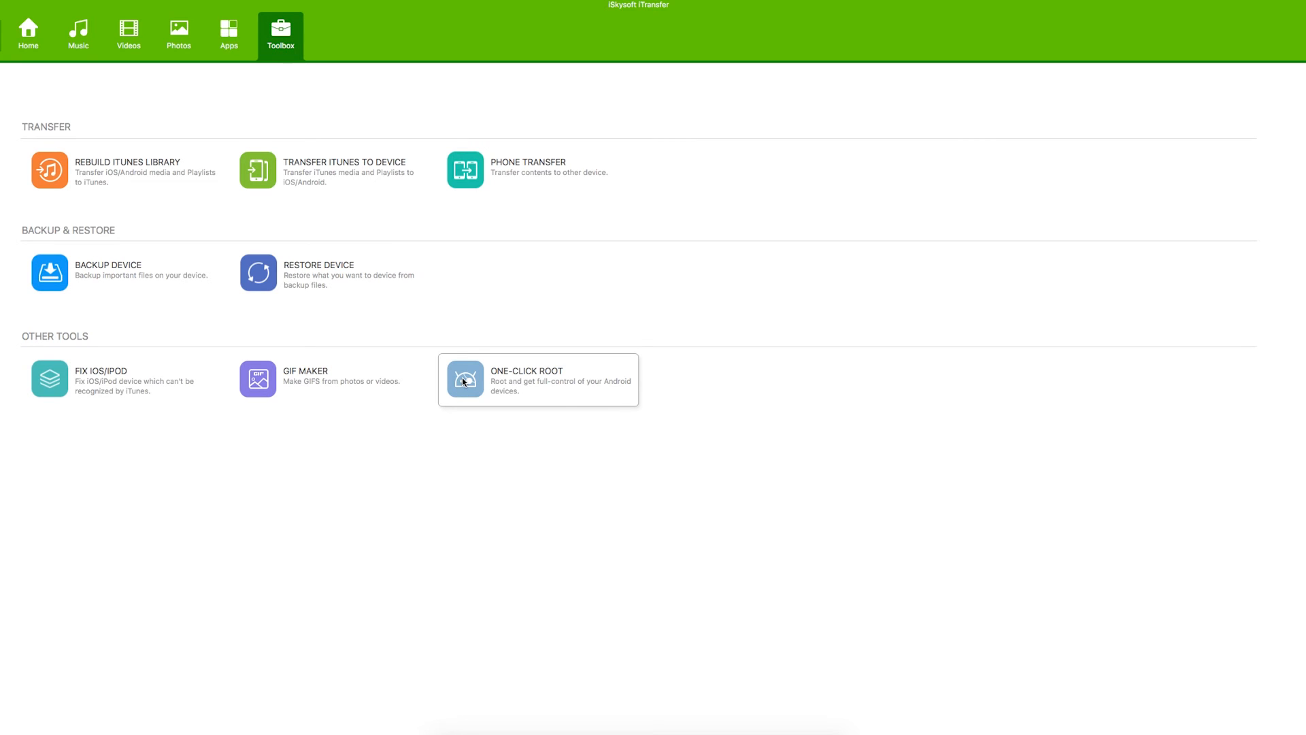
mouse_move(656, 438)
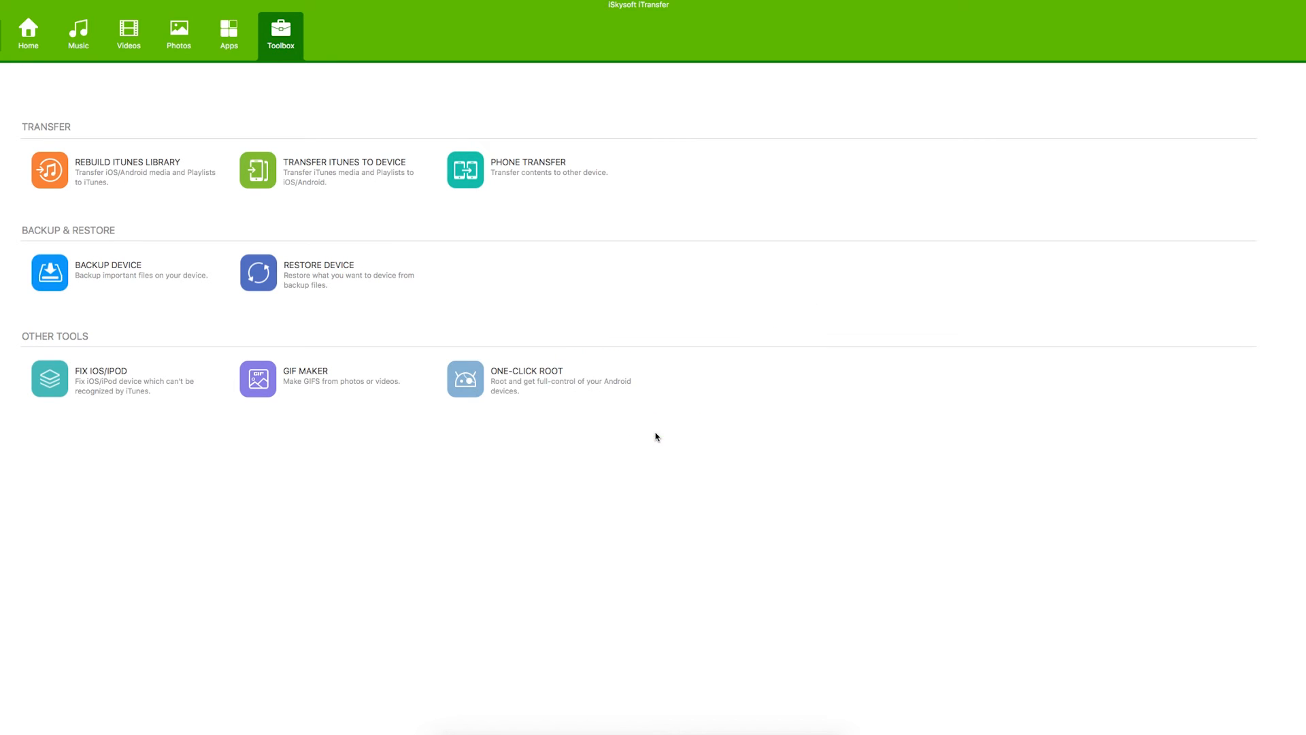
mouse_move(449, 333)
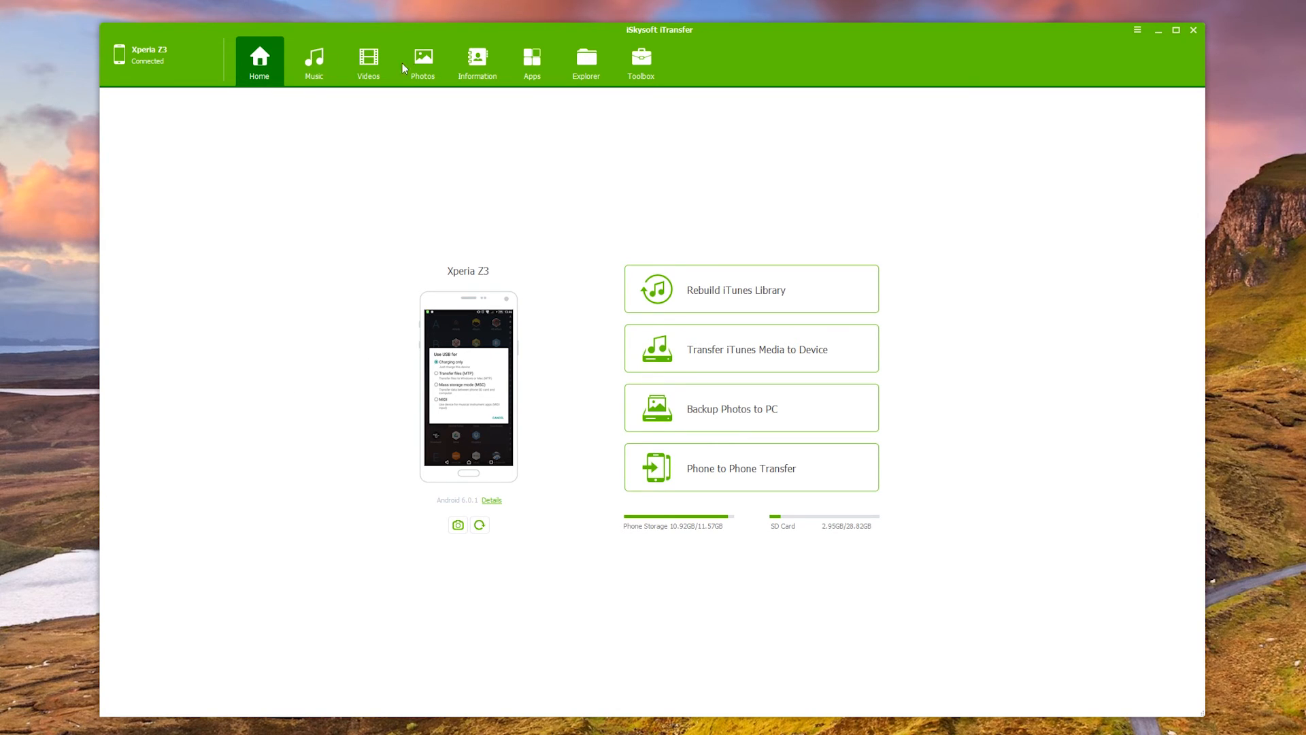
Step: View the Xperia Z3's Information, Explorer, Apps, Toolbox and Home tabs in the Windows version
click(478, 61)
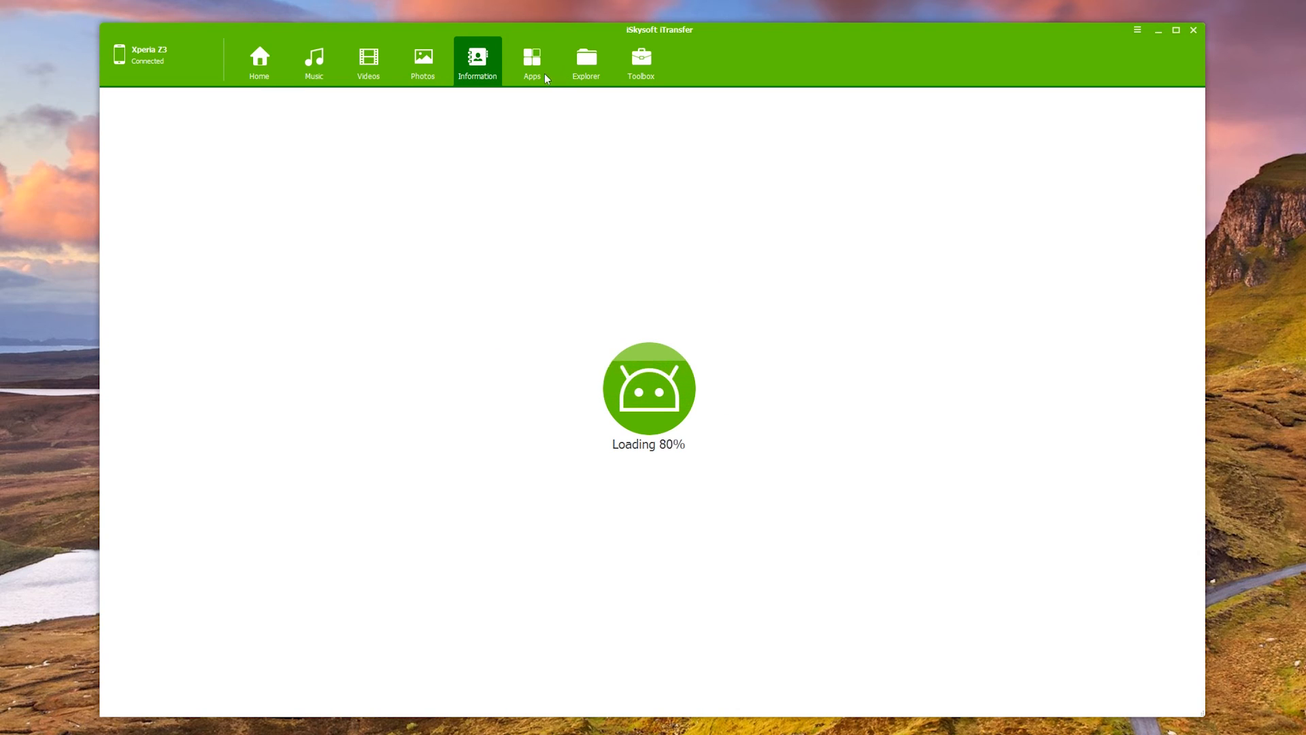
click(477, 61)
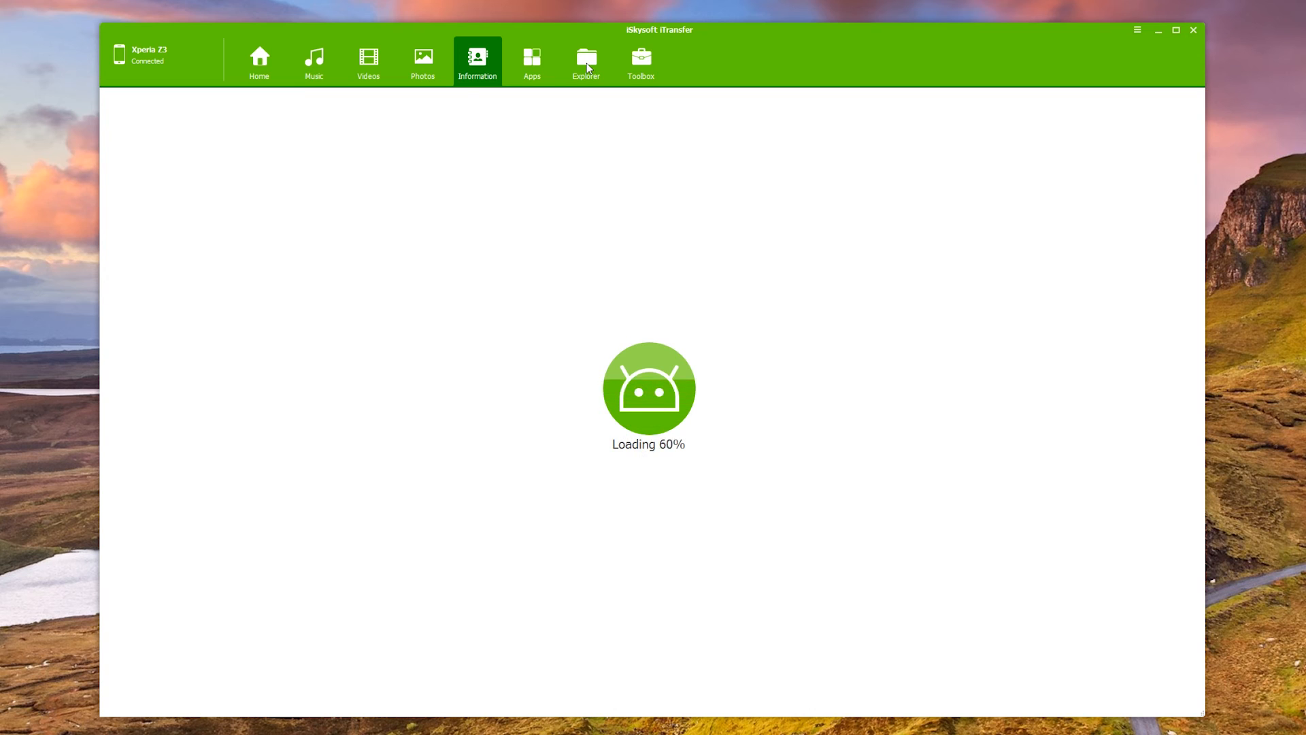
click(585, 60)
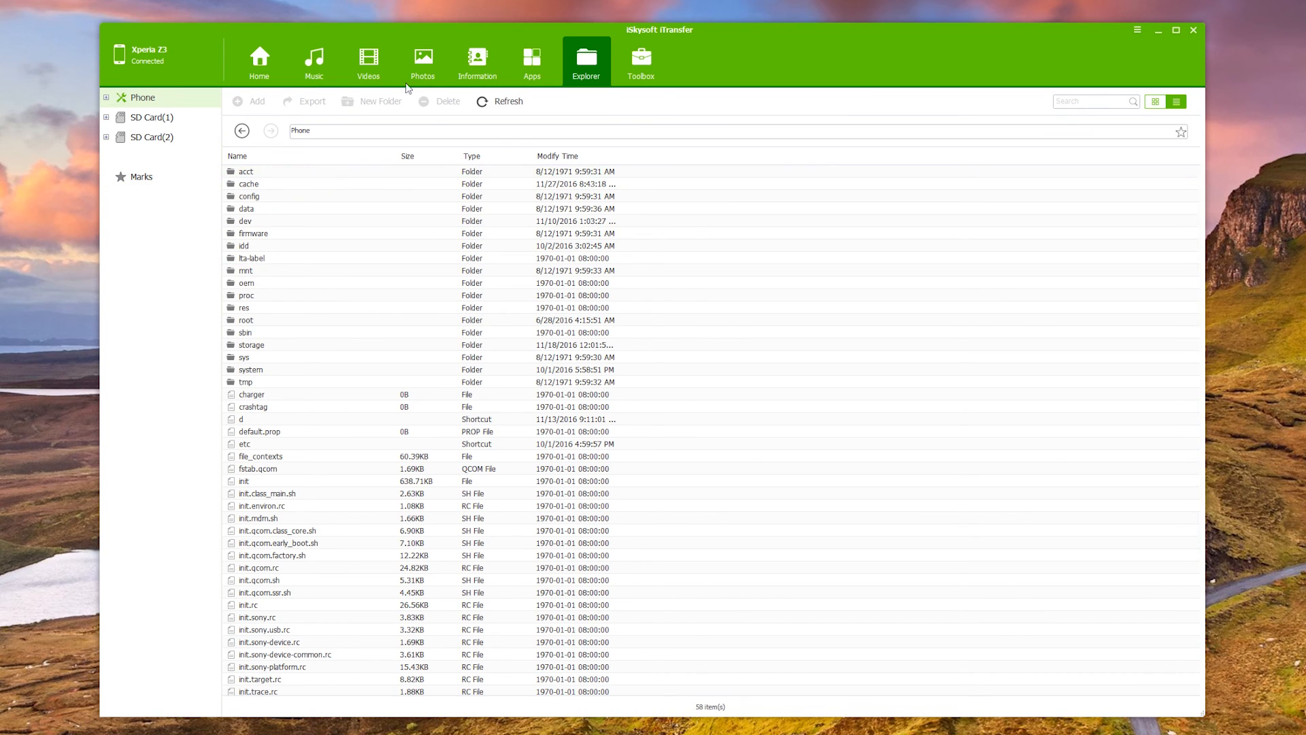
click(532, 60)
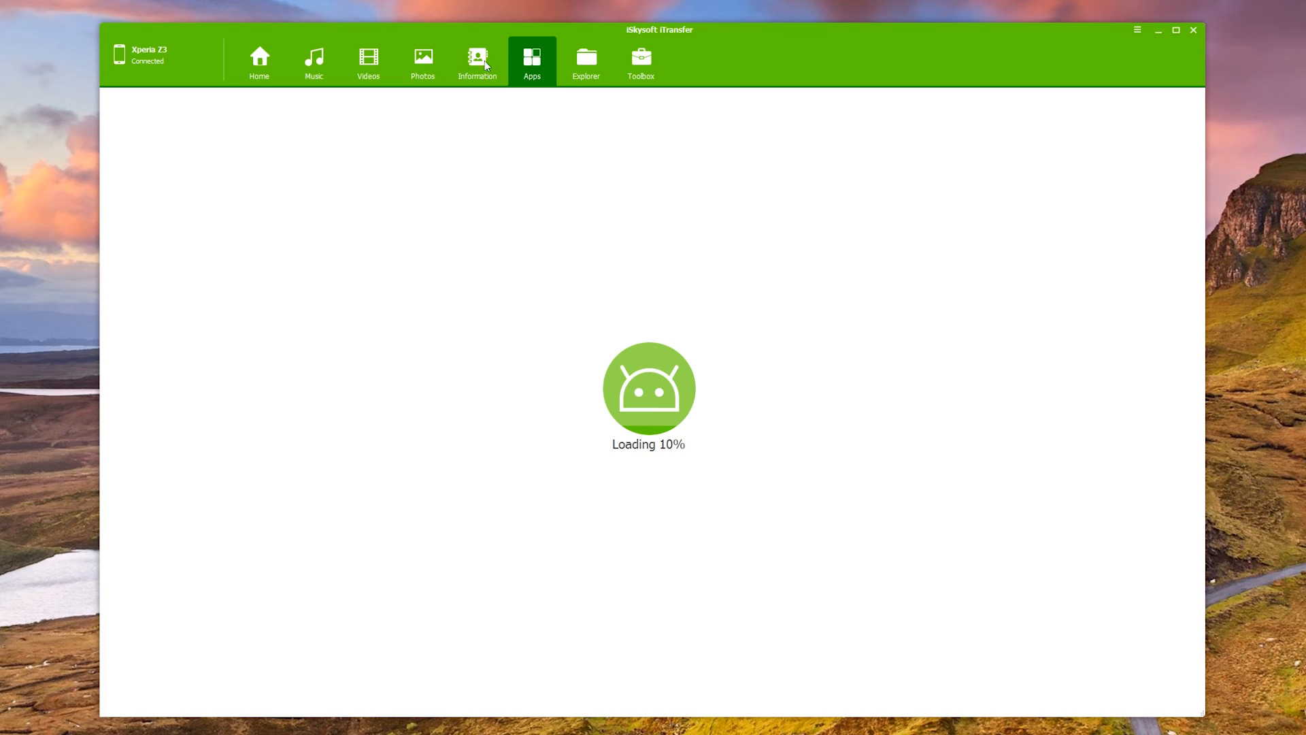
click(641, 62)
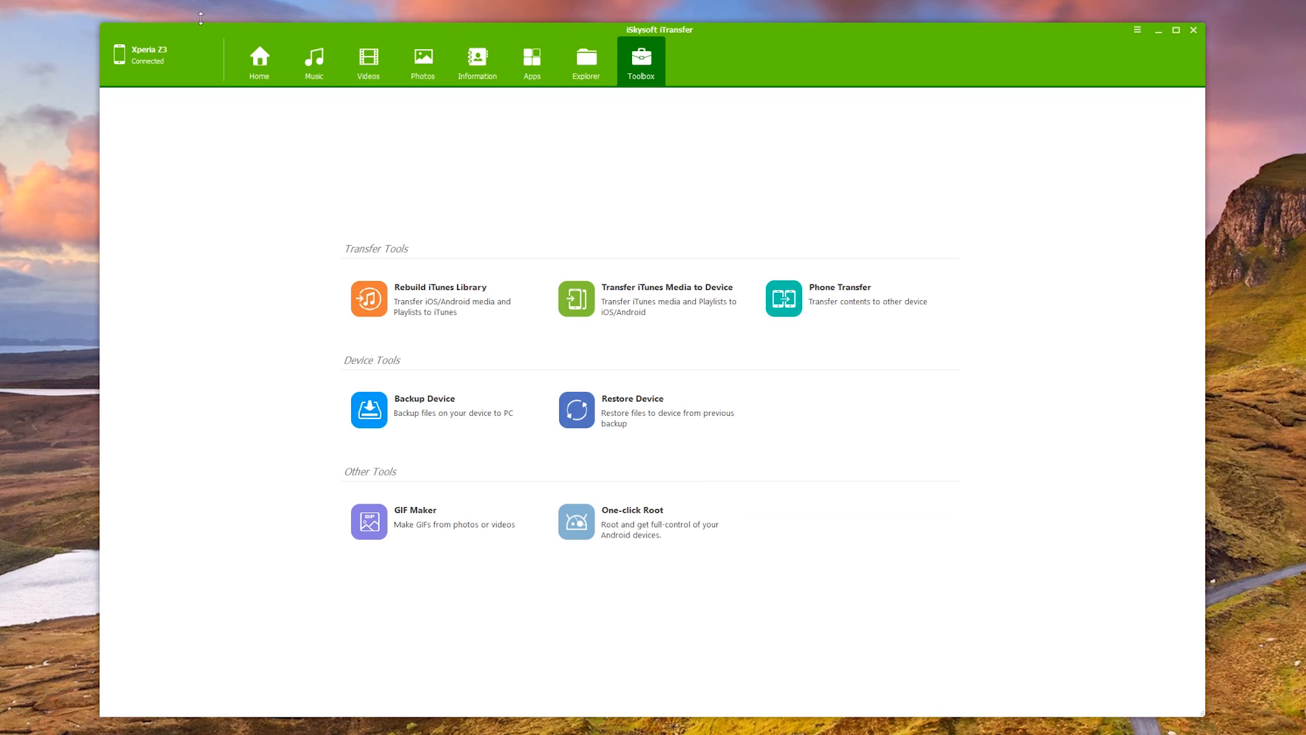
click(260, 61)
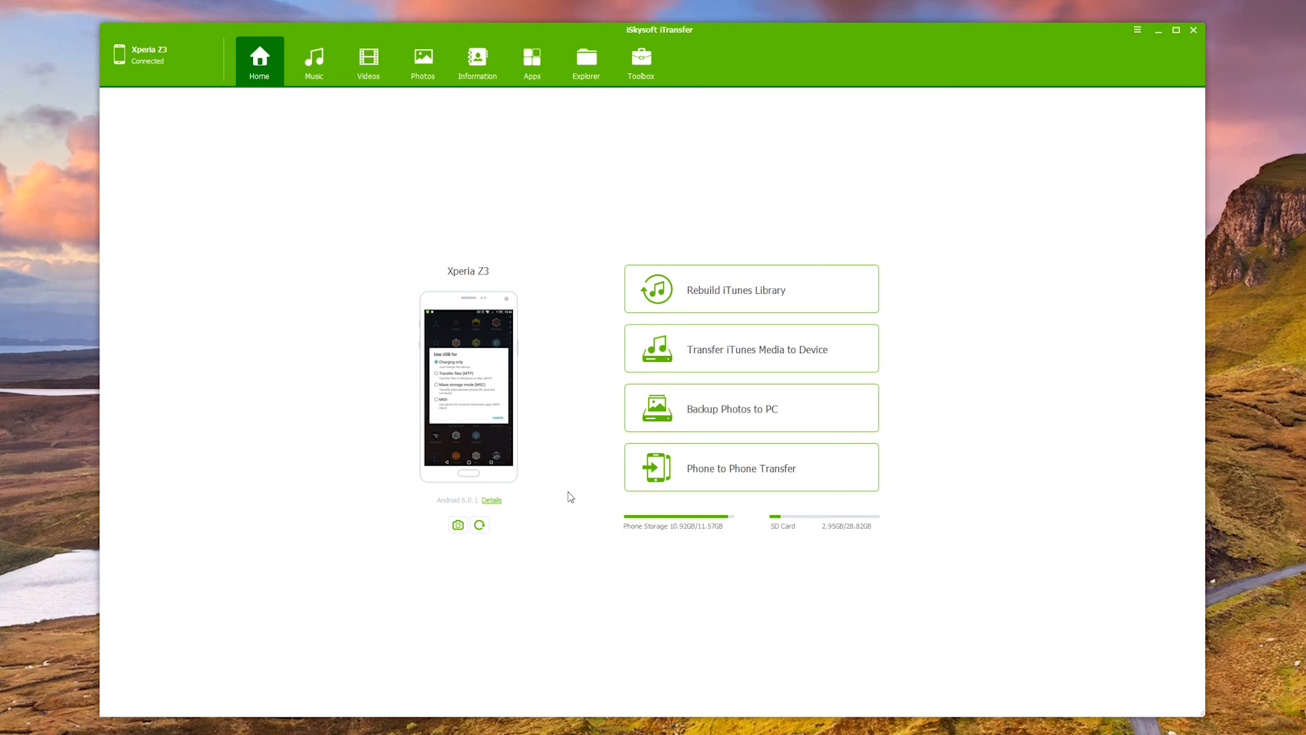
mouse_move(685, 273)
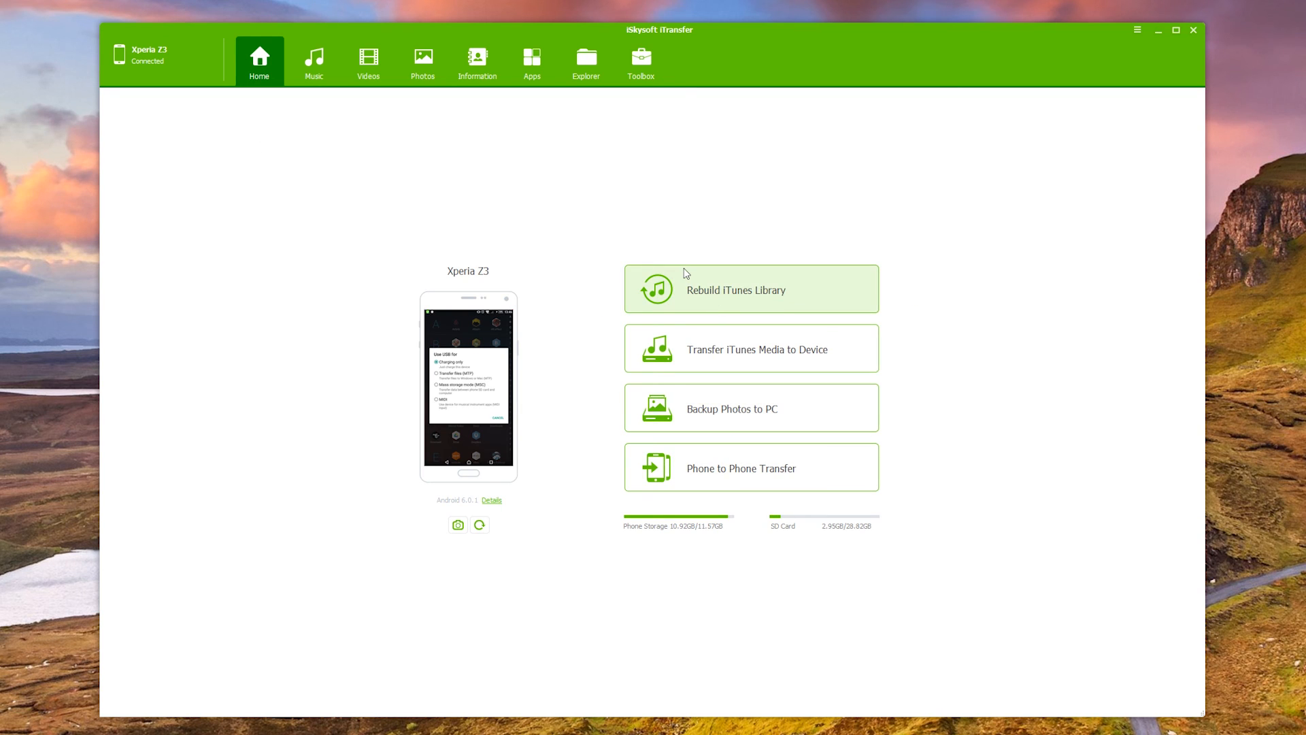
click(641, 63)
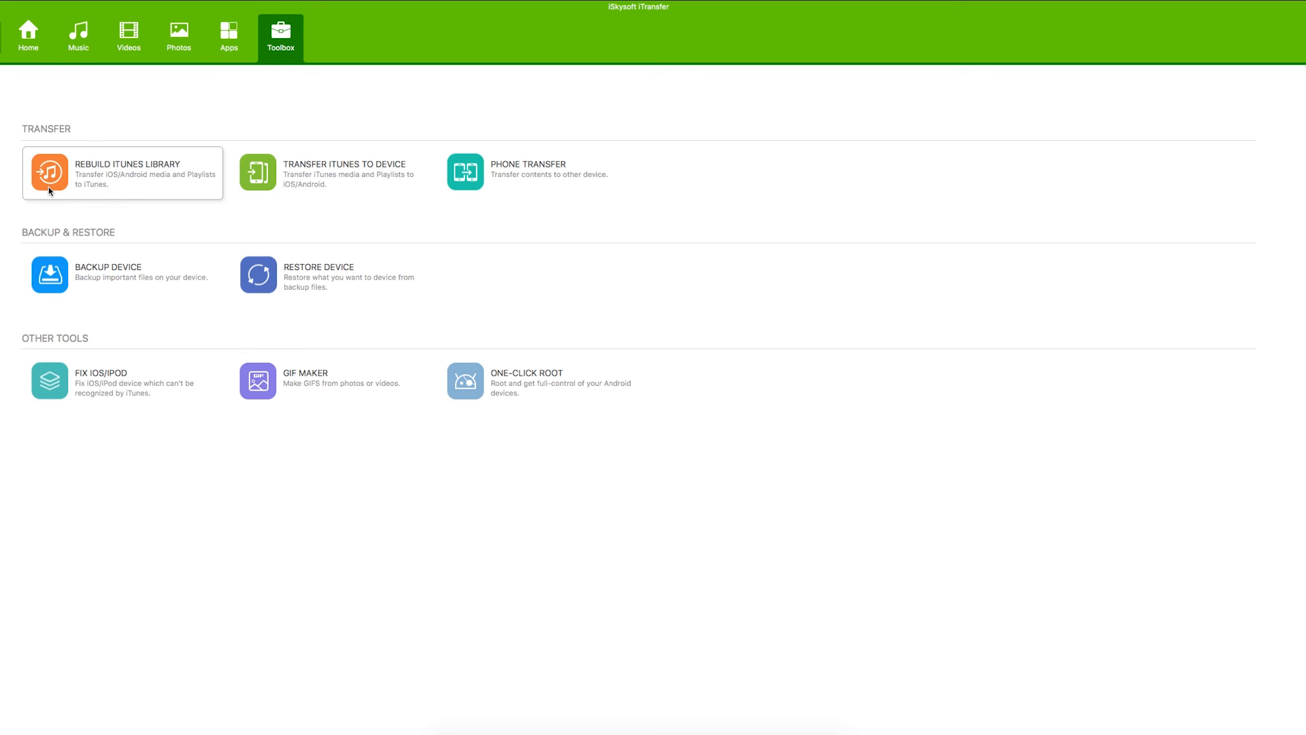
mouse_move(105, 313)
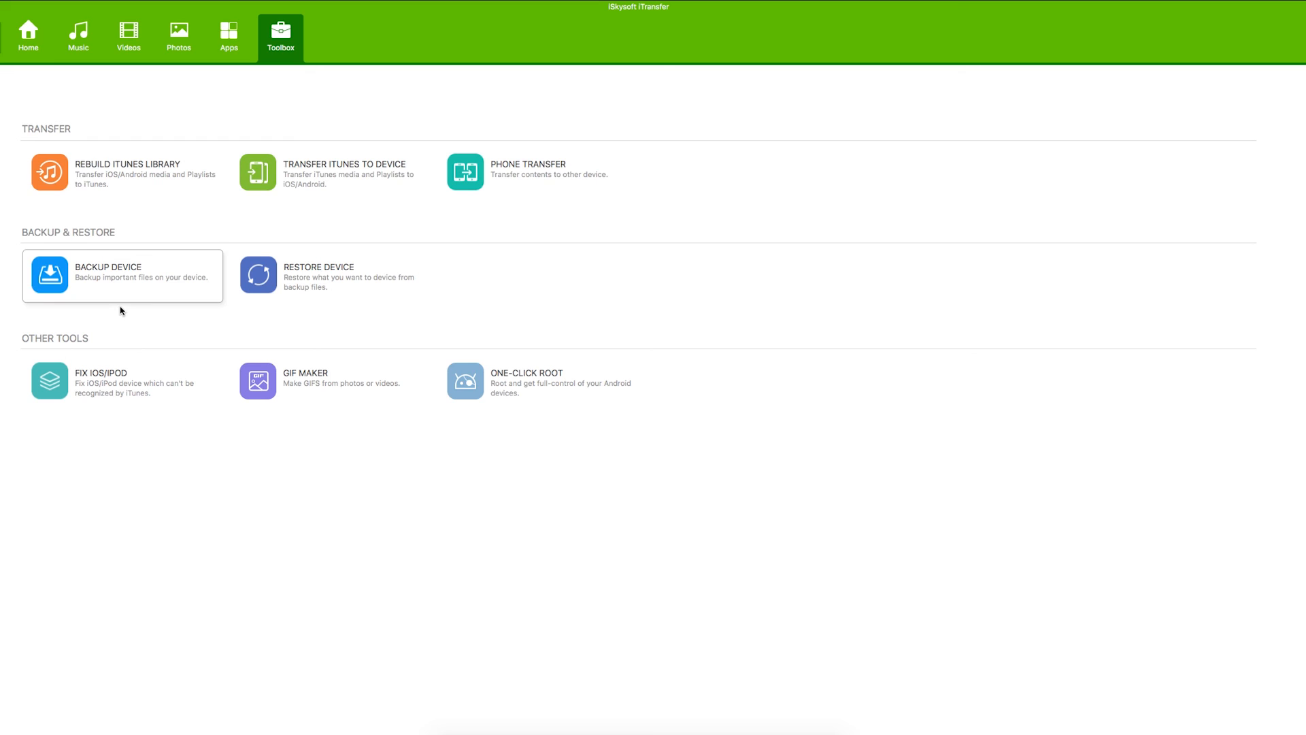
mouse_move(100, 181)
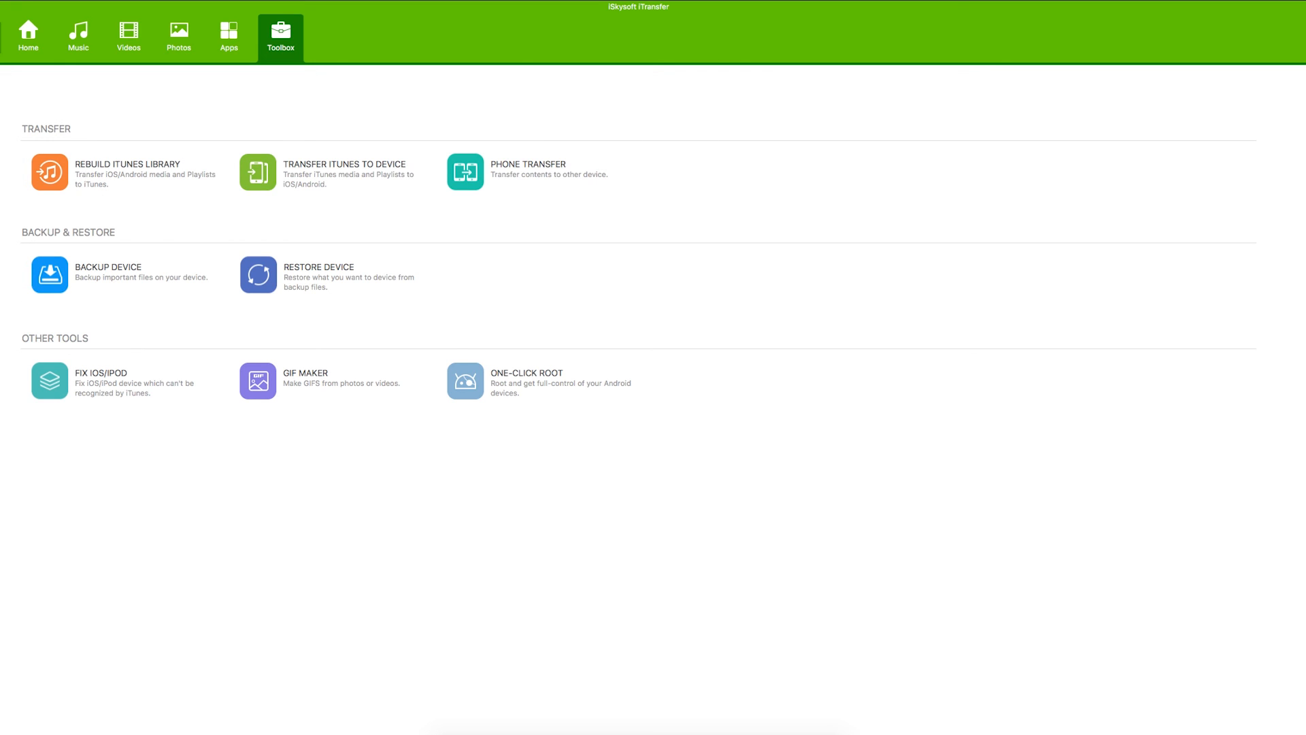
Step: Switch from Toolbox to the Sony D6653 Home overview in the Mac app
click(27, 37)
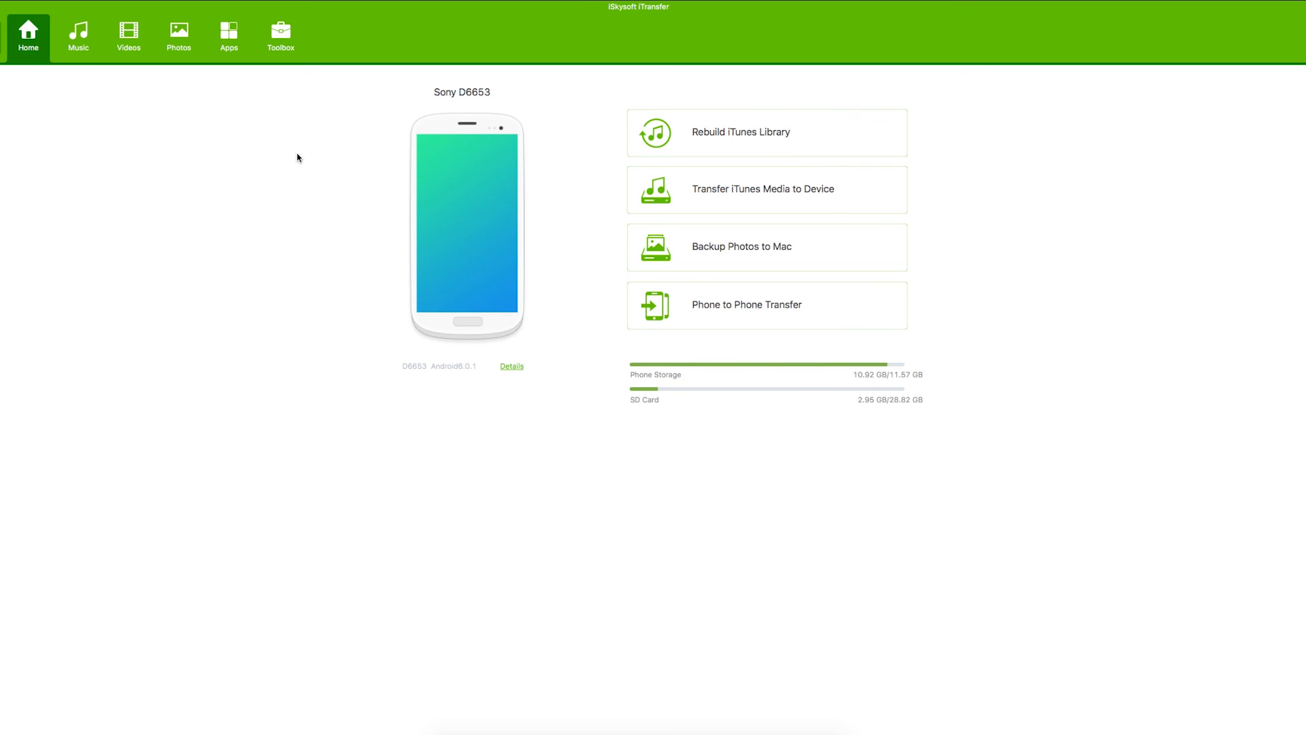